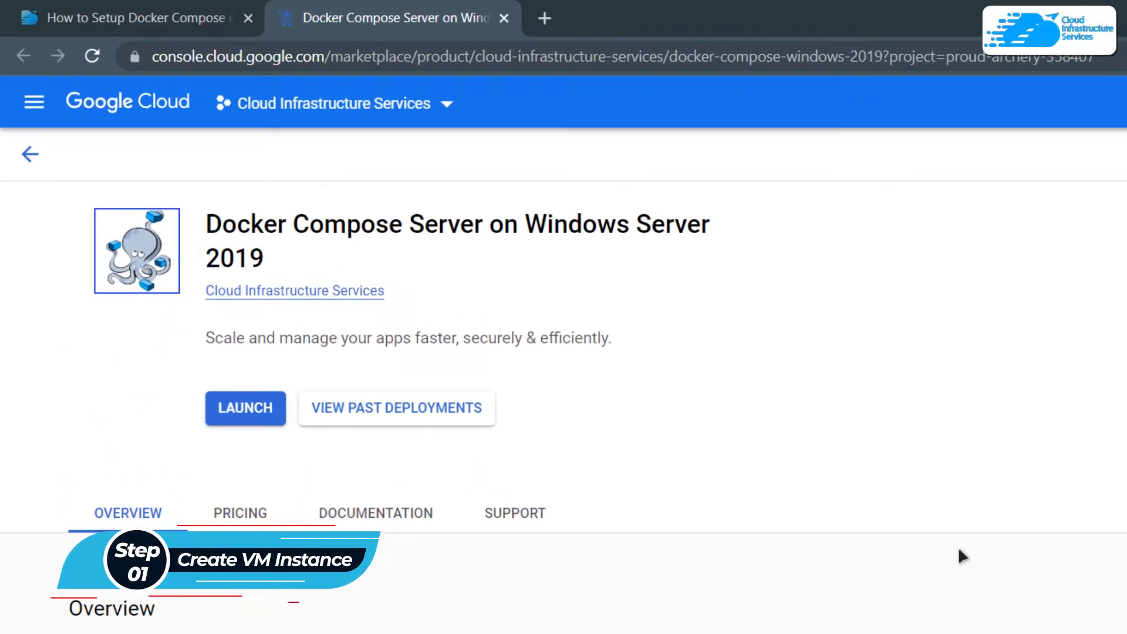
mouse_move(228, 404)
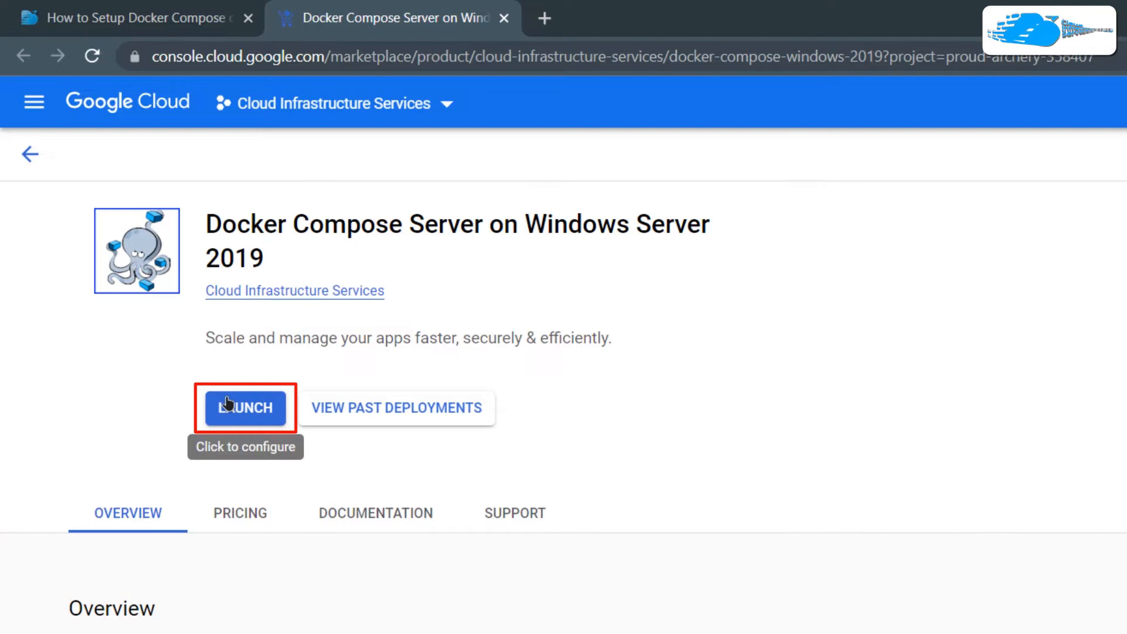
- Launch the Docker Compose Server on Windows Server 2019 deployment with default settings and accept the terms of service
left_click(245, 408)
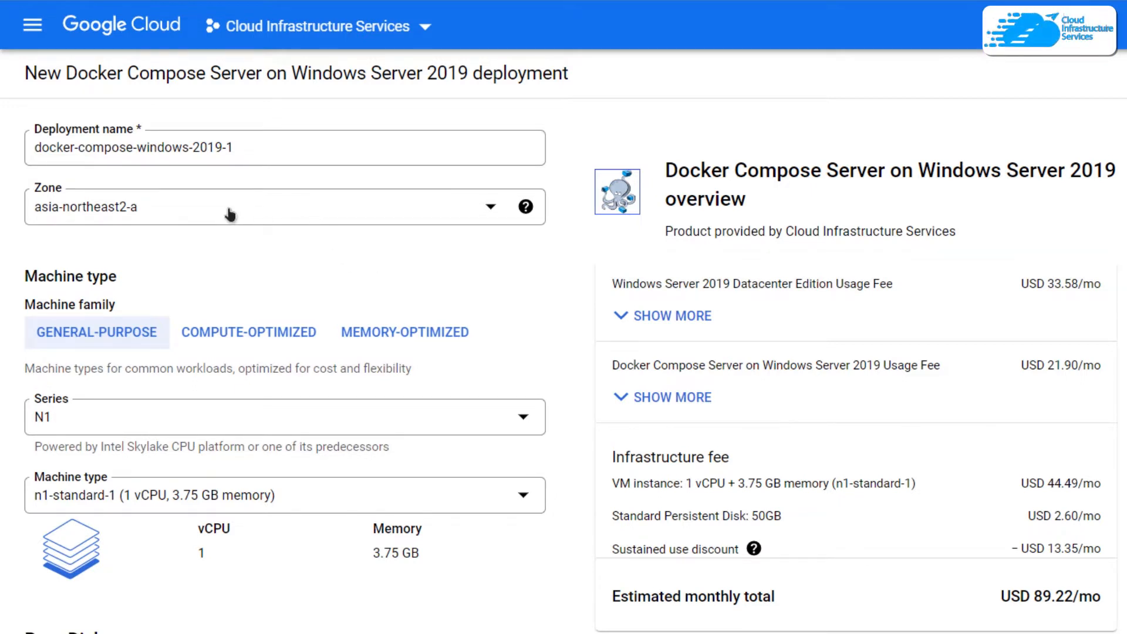
scroll("down", 3)
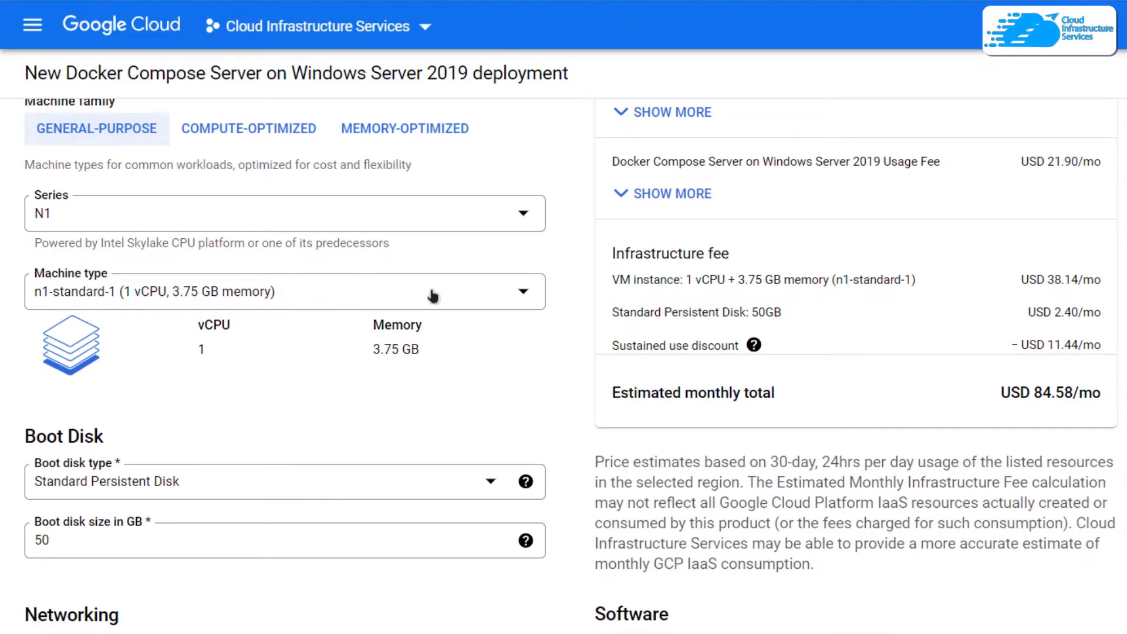
mouse_move(279, 439)
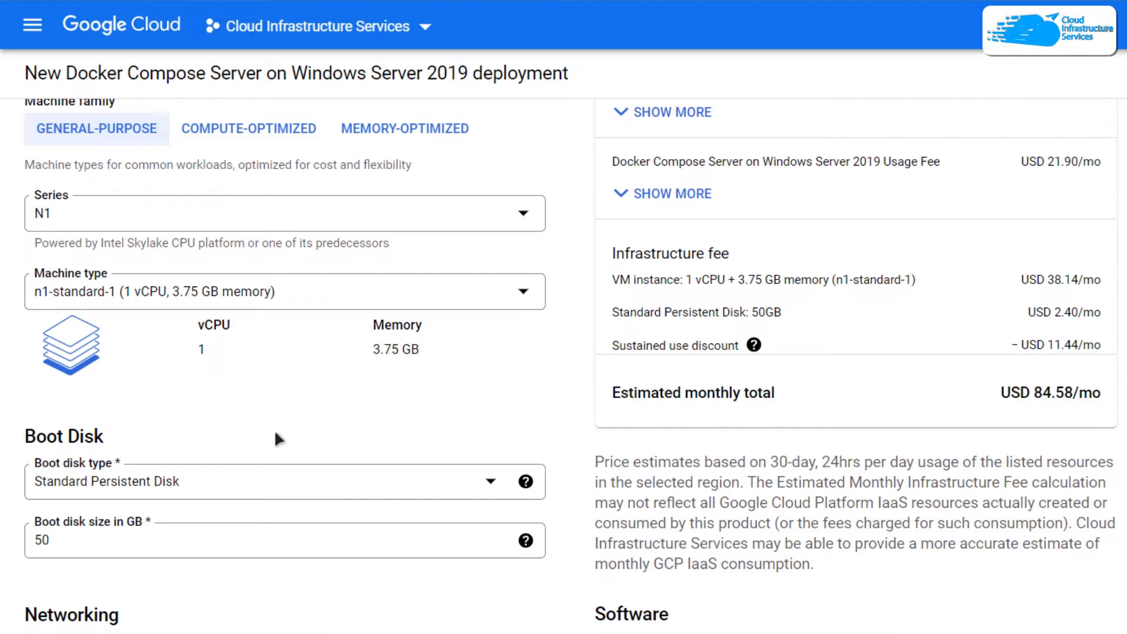
scroll("down", 3)
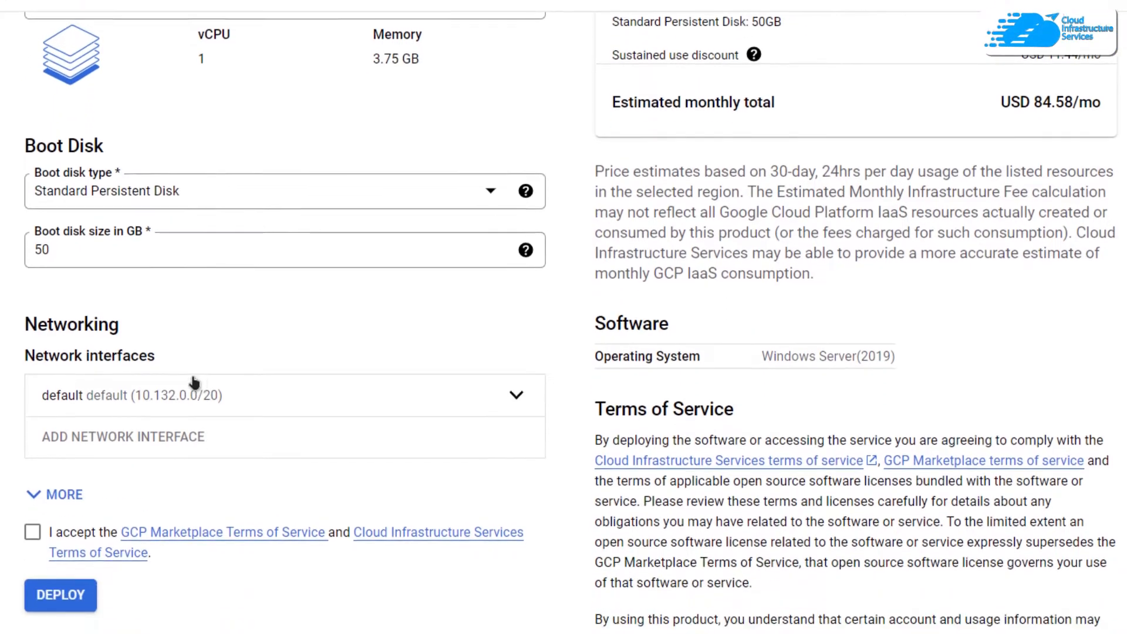
scroll("down", 3)
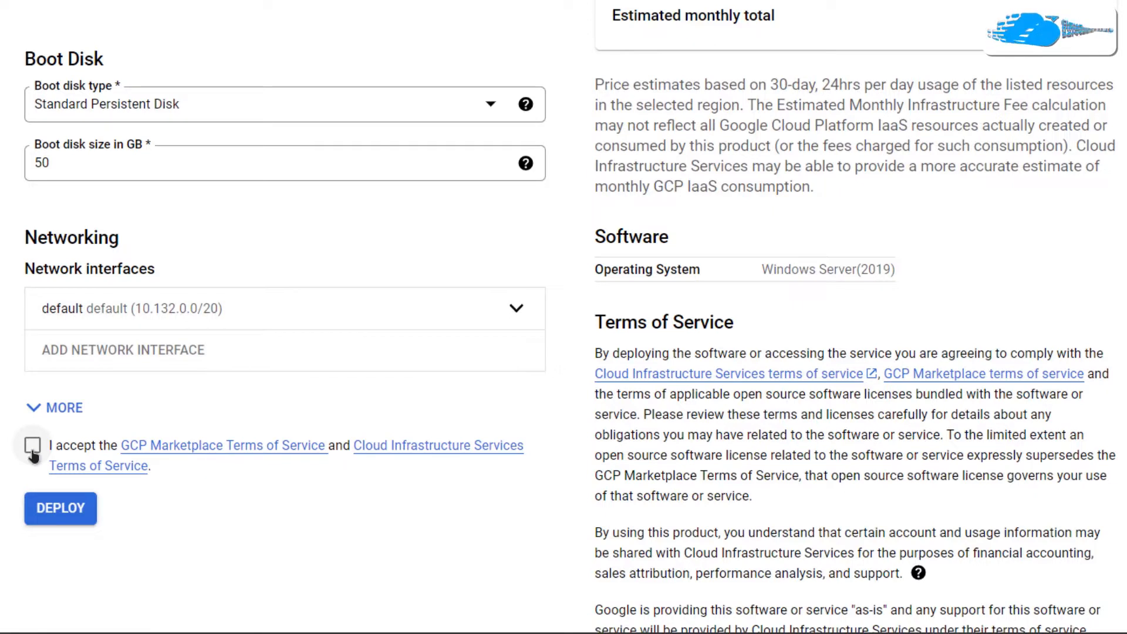
left_click(58, 508)
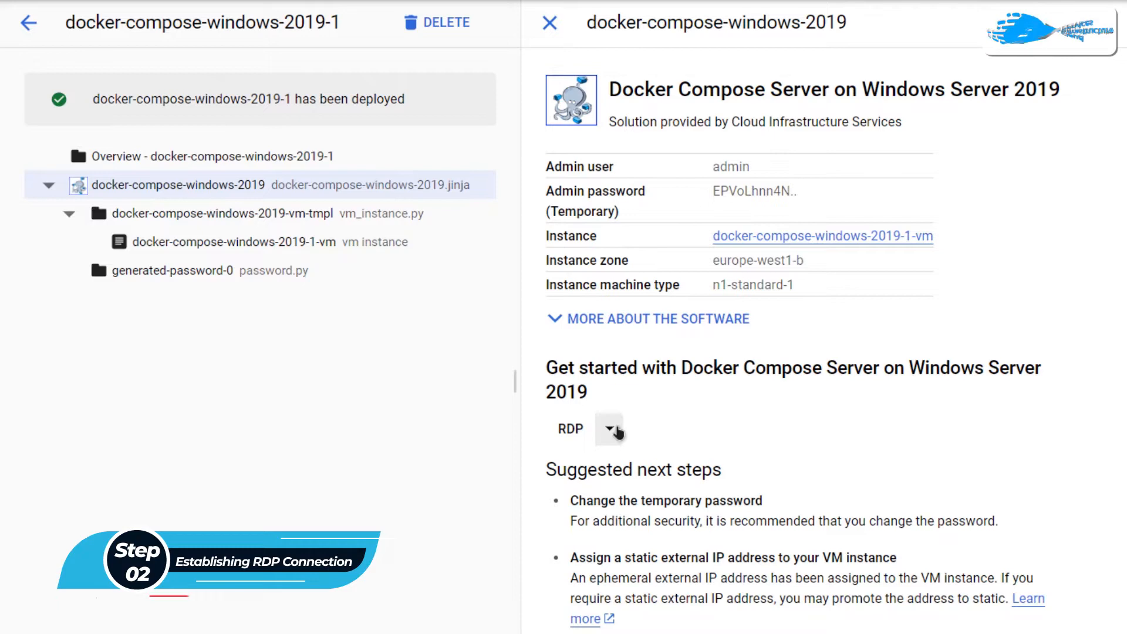
- Set a Windows password for a new user cisadmin on the VM and note the generated password
left_click(608, 429)
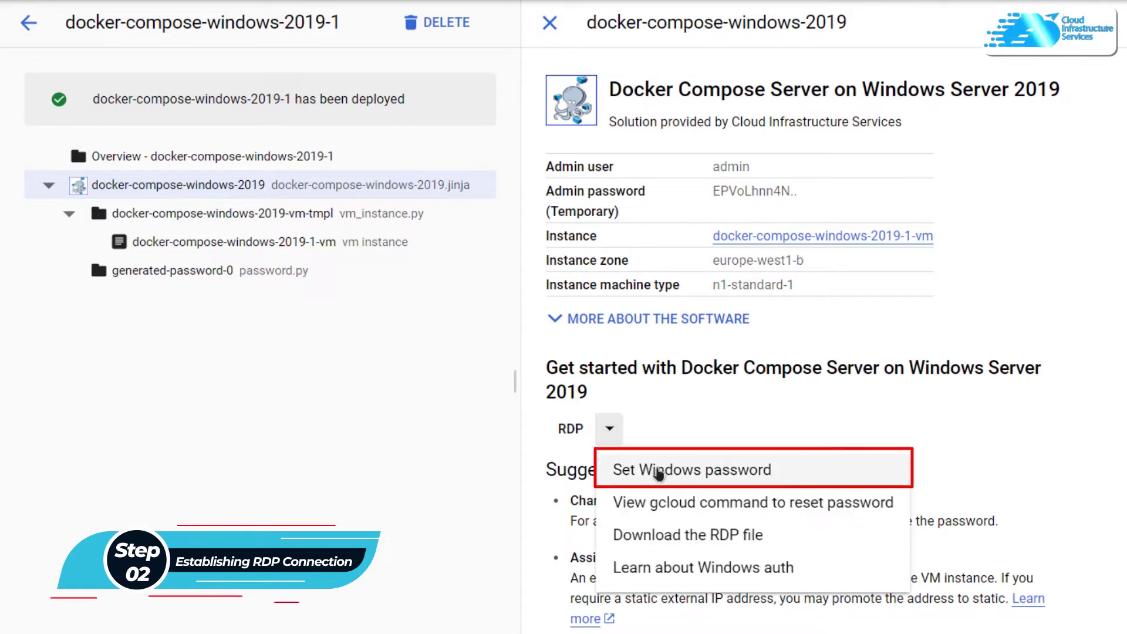
left_click(692, 470)
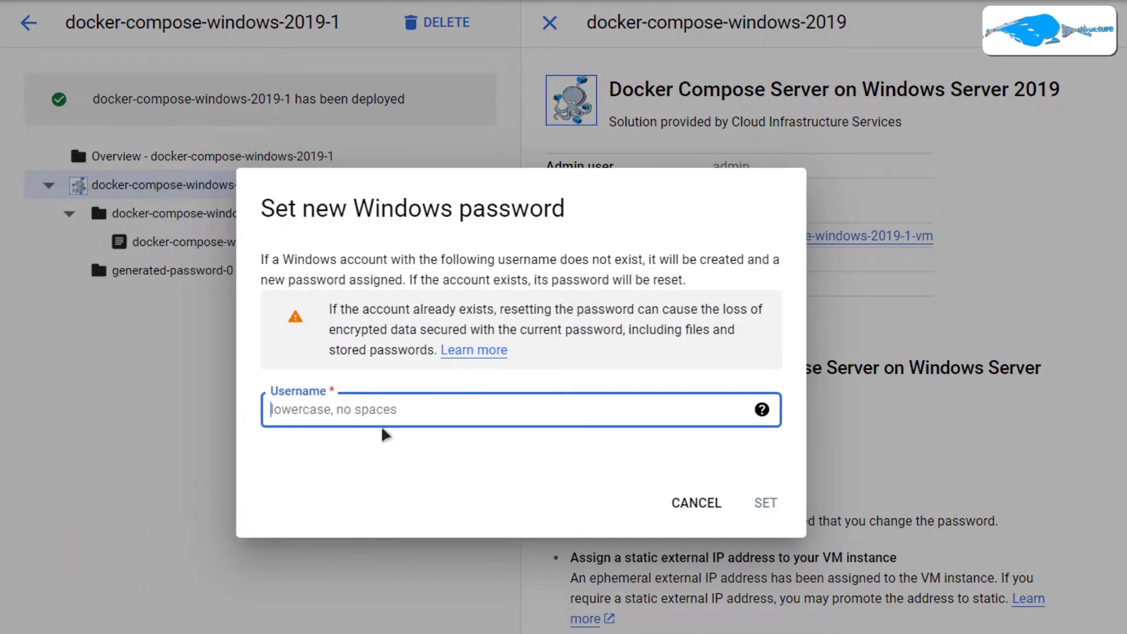
type("cisadmin")
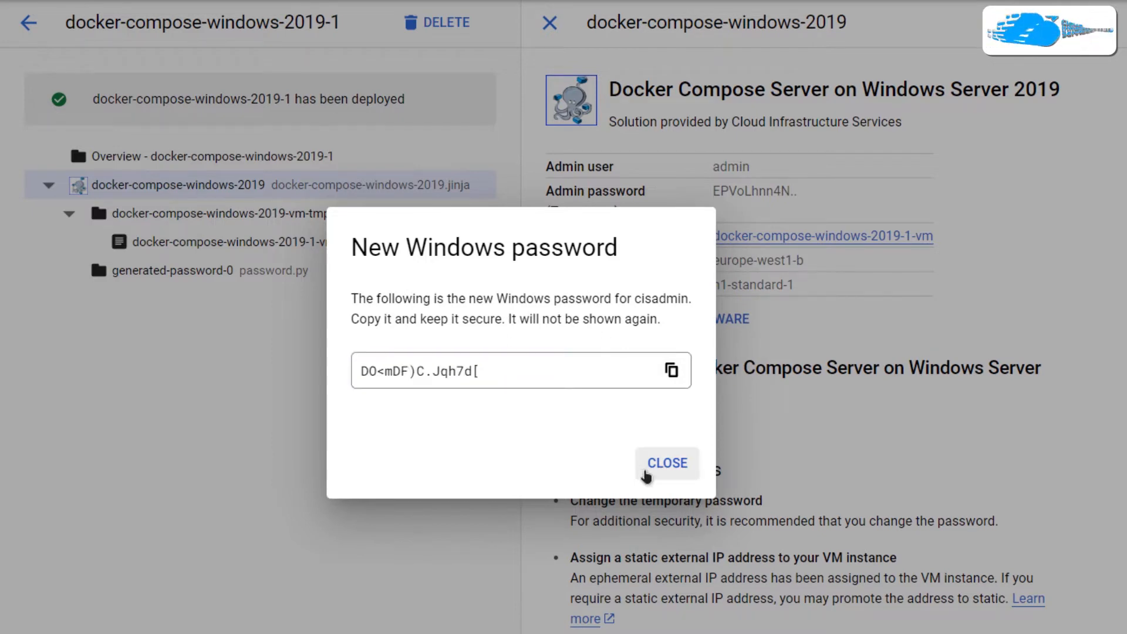
left_click(667, 463)
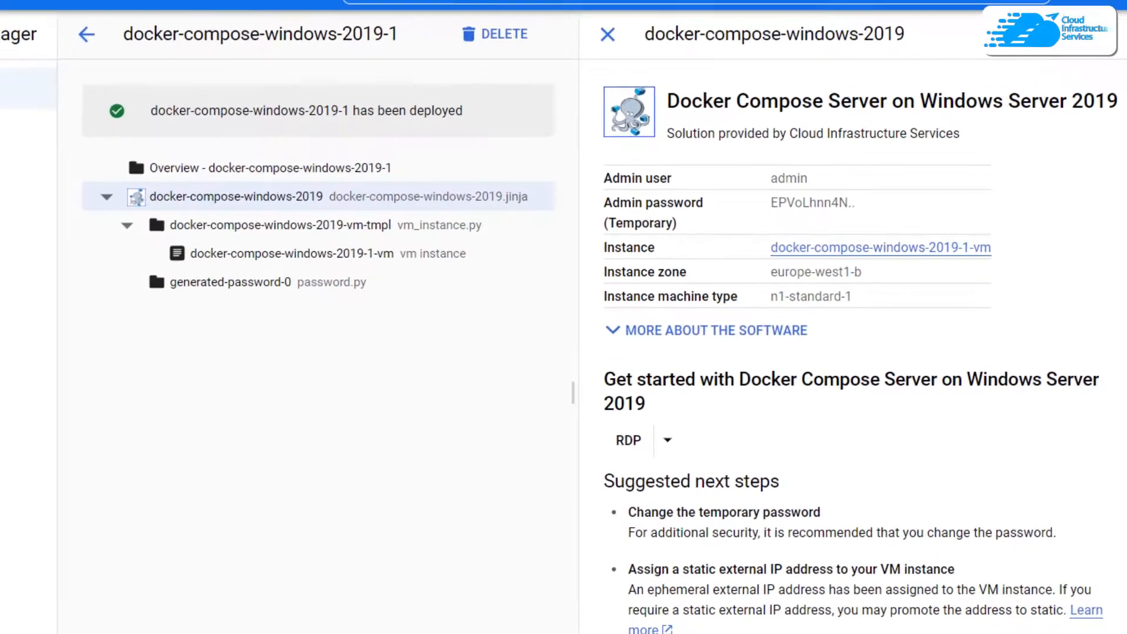
- Go to the VM instances list and enter 23.251.139.68 as the Remote Desktop target
left_click(31, 25)
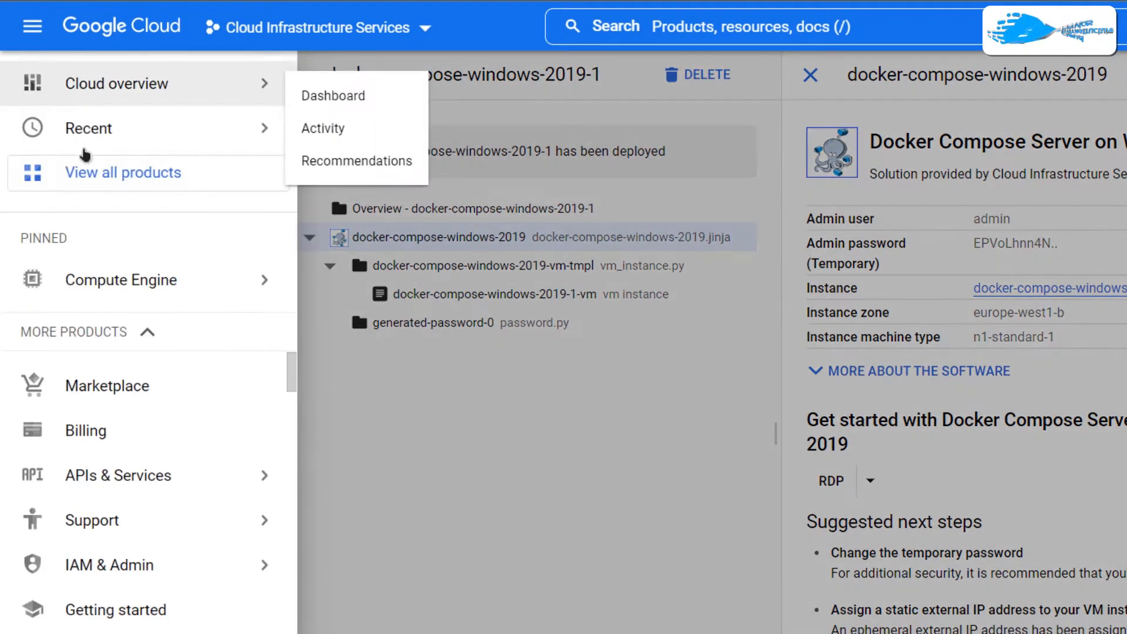
left_click(119, 279)
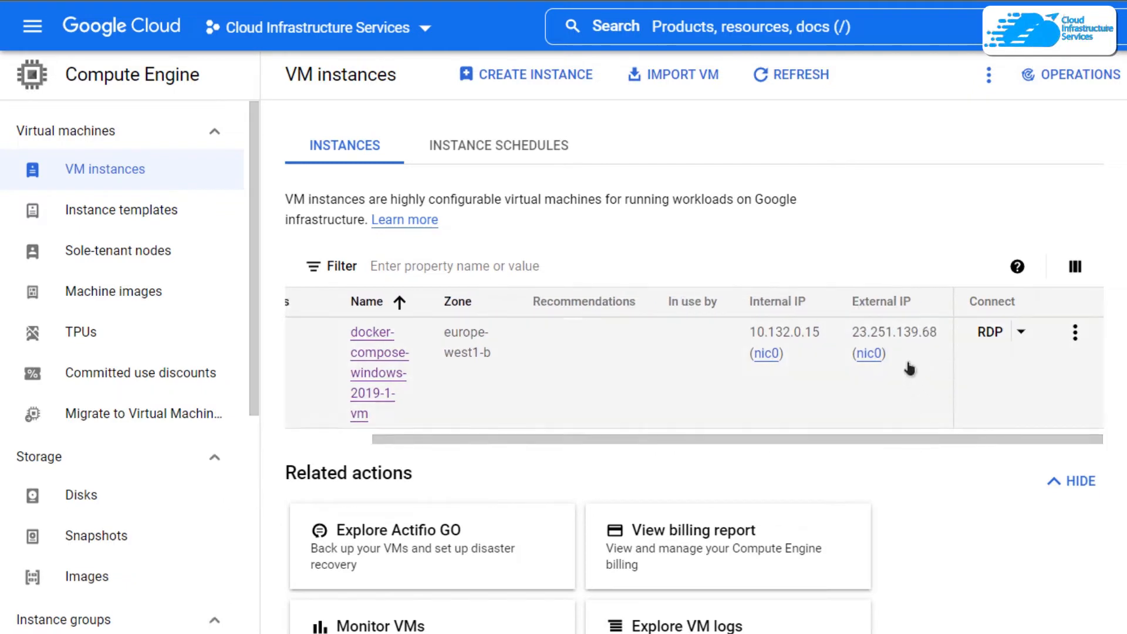
mouse_move(901, 356)
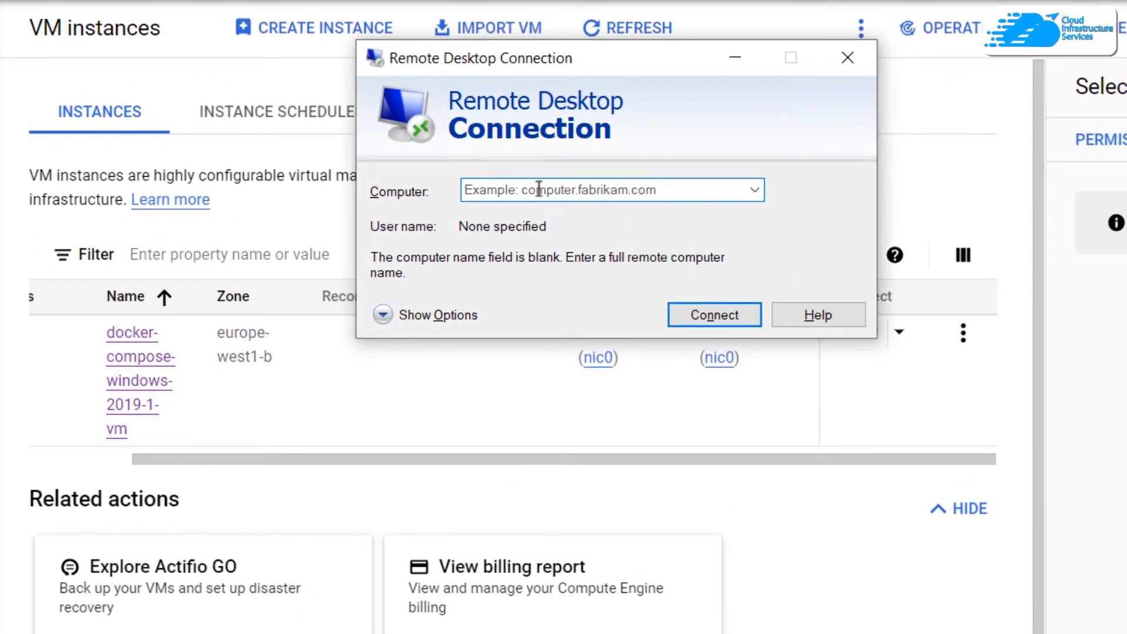
type("23.251.139.68")
type("cisadmin")
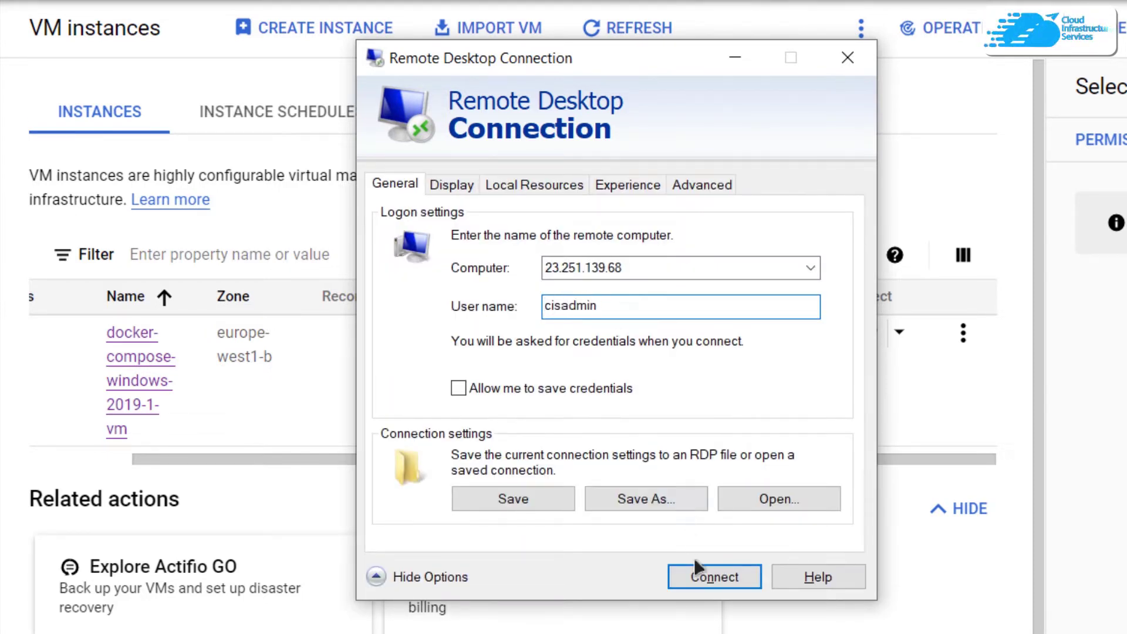
- Connect as cisadmin with the password, accepting the untrusted-certificate warning
left_click(715, 577)
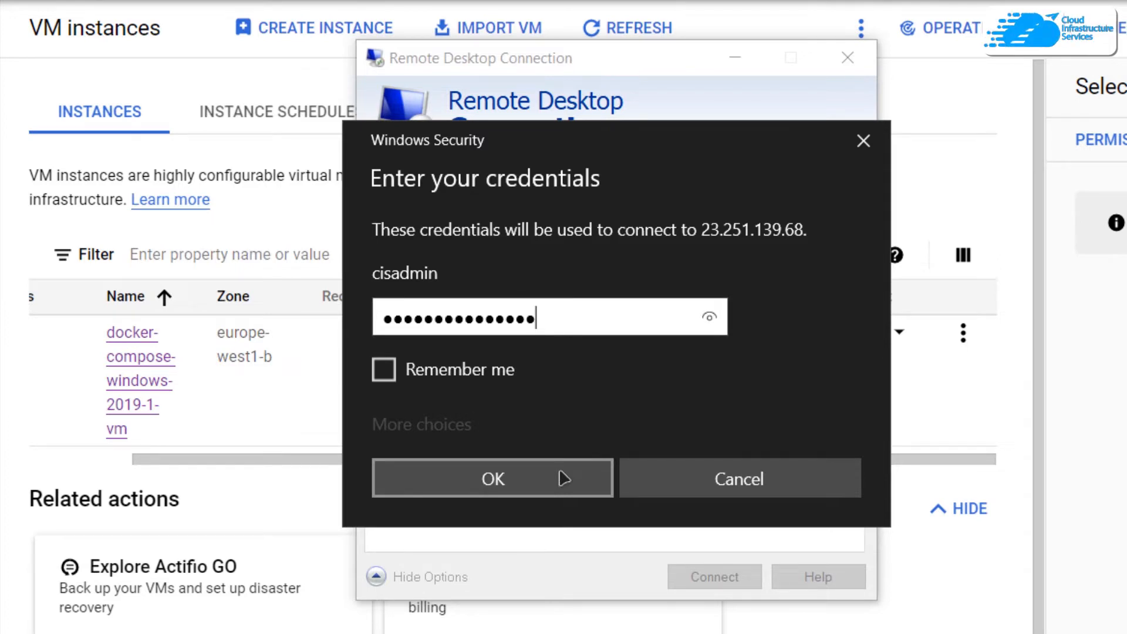
left_click(493, 479)
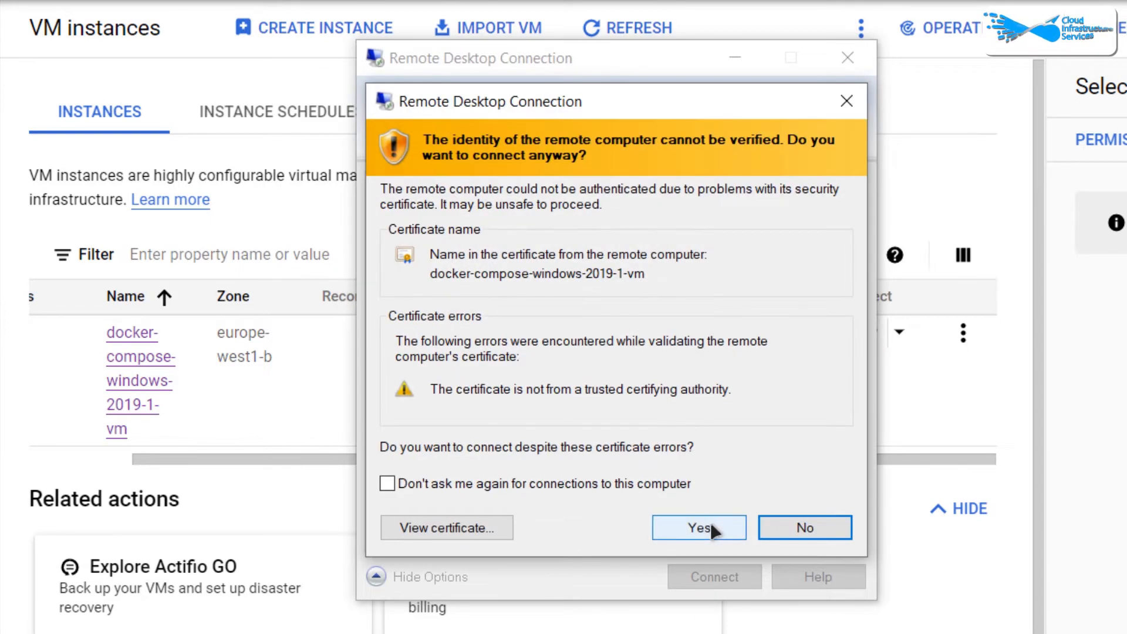
left_click(699, 527)
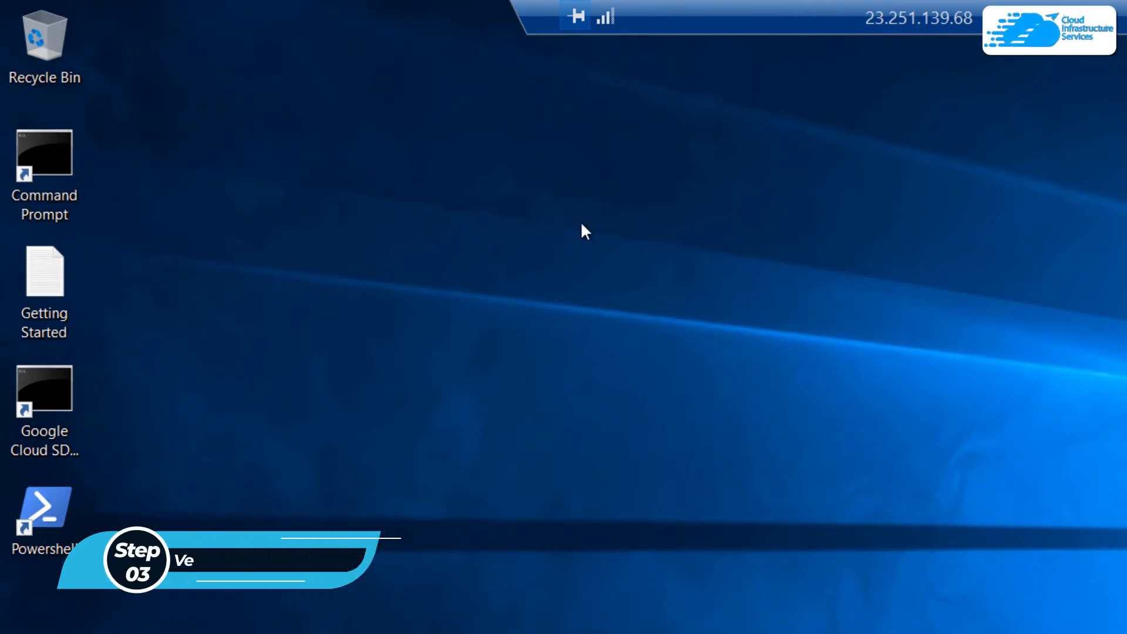
- Run docker-compose version in PowerShell (reports 1.27.4) and close the window
double_click(40, 507)
type("docker-compose version")
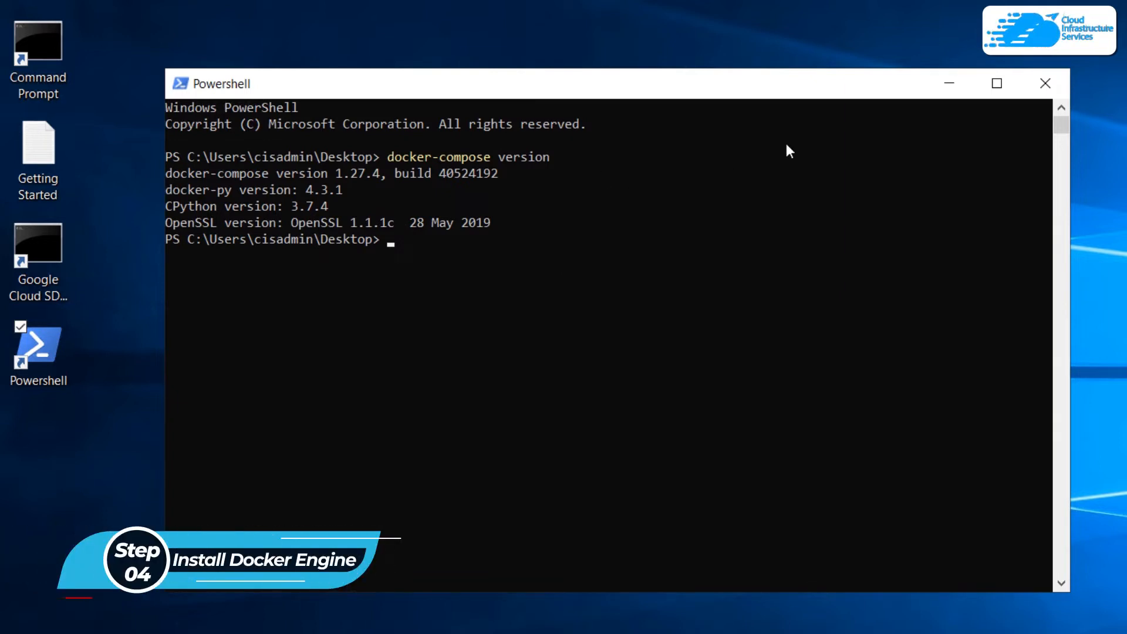
left_click(1045, 82)
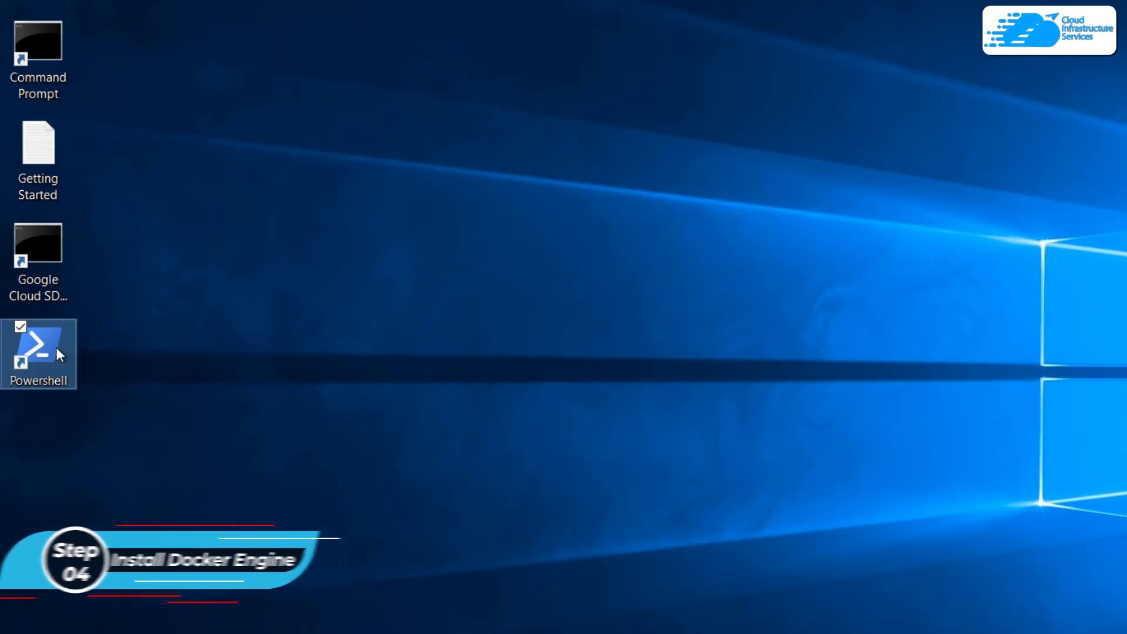
- In an administrator PowerShell, install NuGet, DockerMsftProvider and the Docker package, then start the docker service
right_click(38, 352)
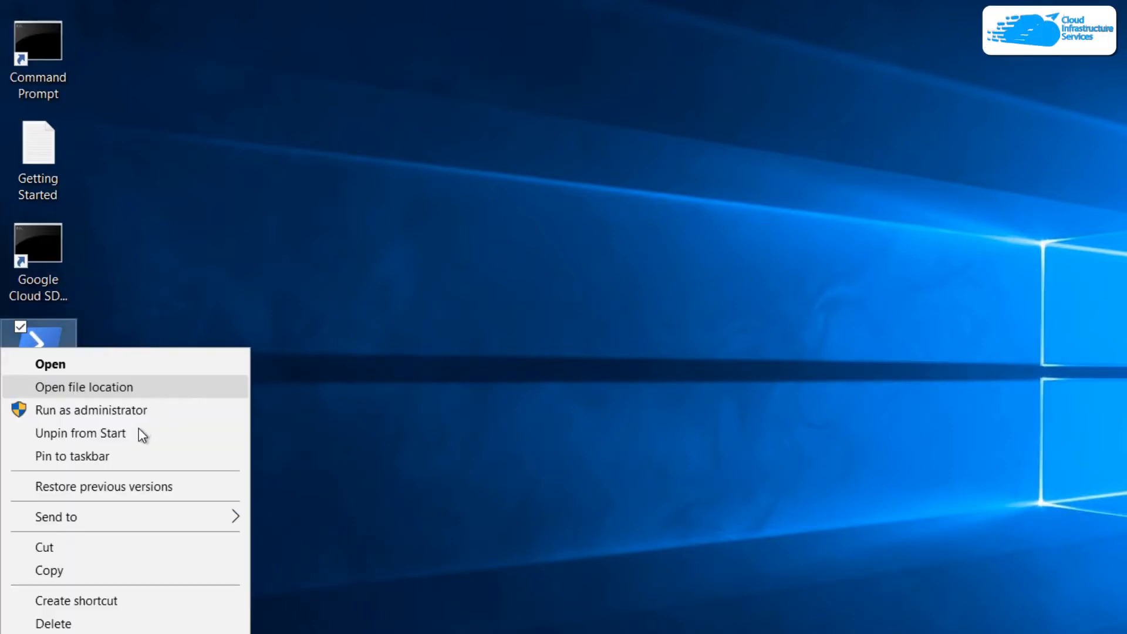
left_click(91, 410)
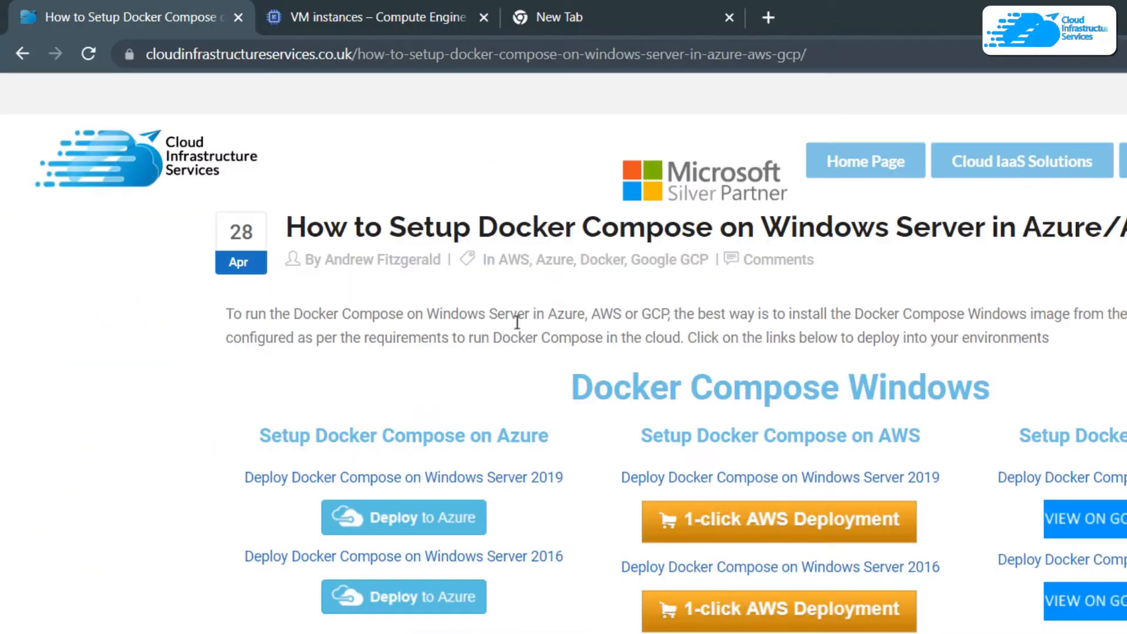
scroll("down", 3)
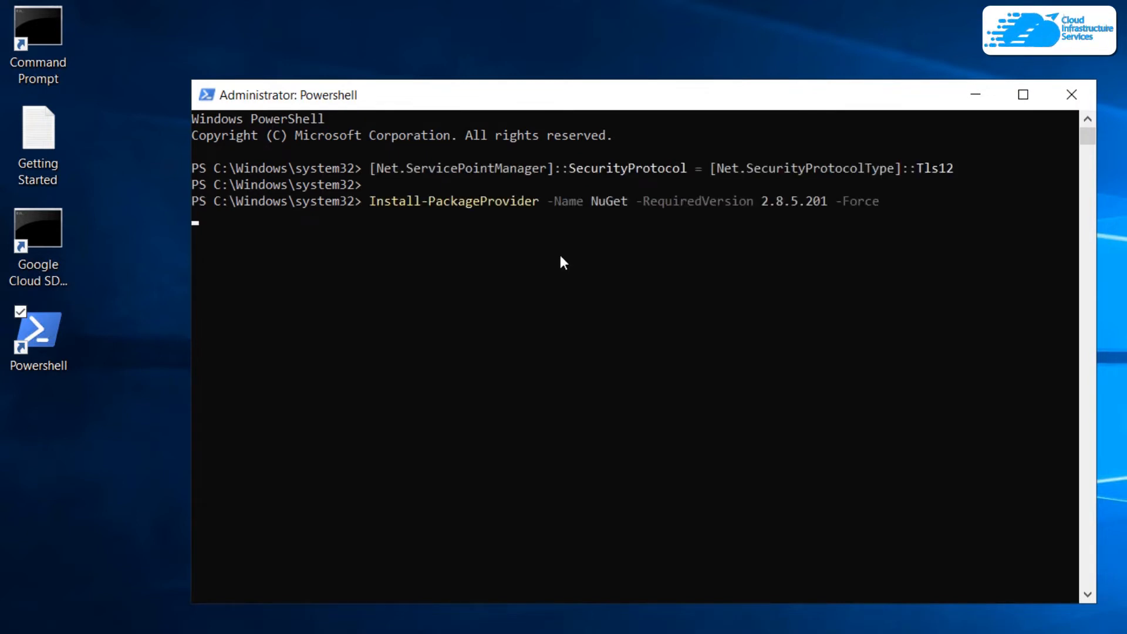
type("Install-Module DockerMsftProvider -Force")
type("Start-Service docker")
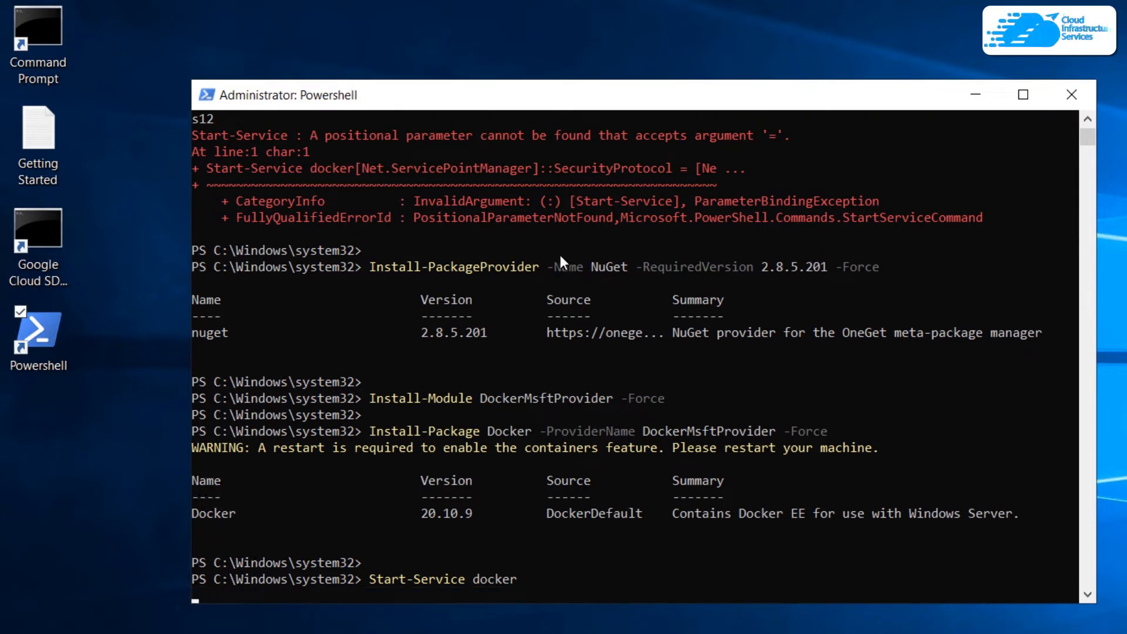
key("enter")
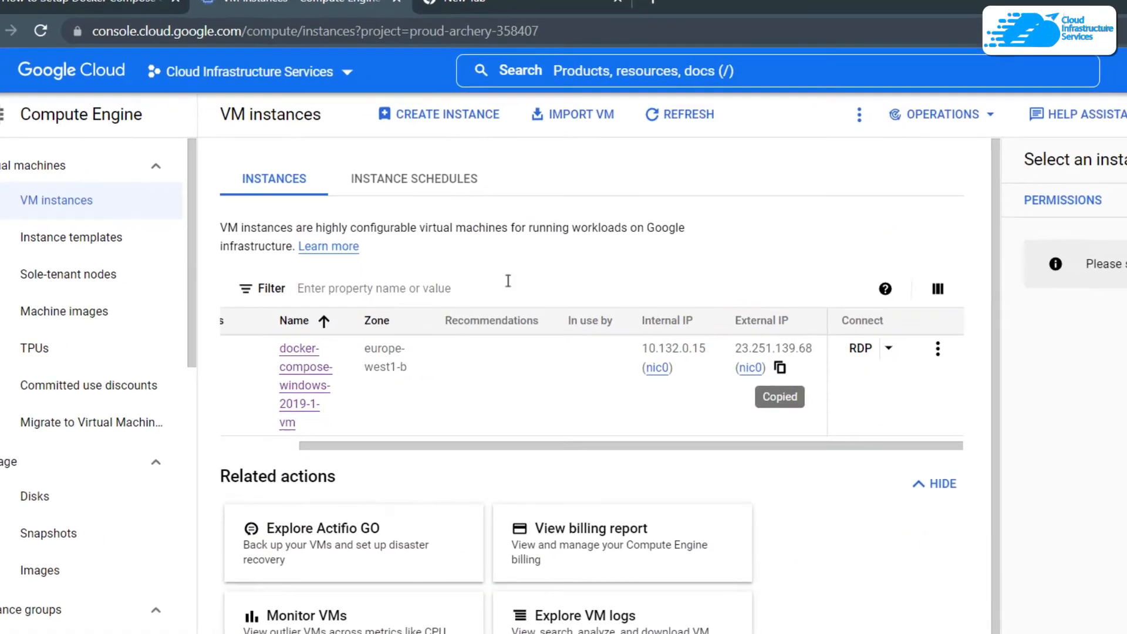
- Stop the docker-compose Windows 2019 VM instance from its actions menu, confirming the dialog
left_click(937, 347)
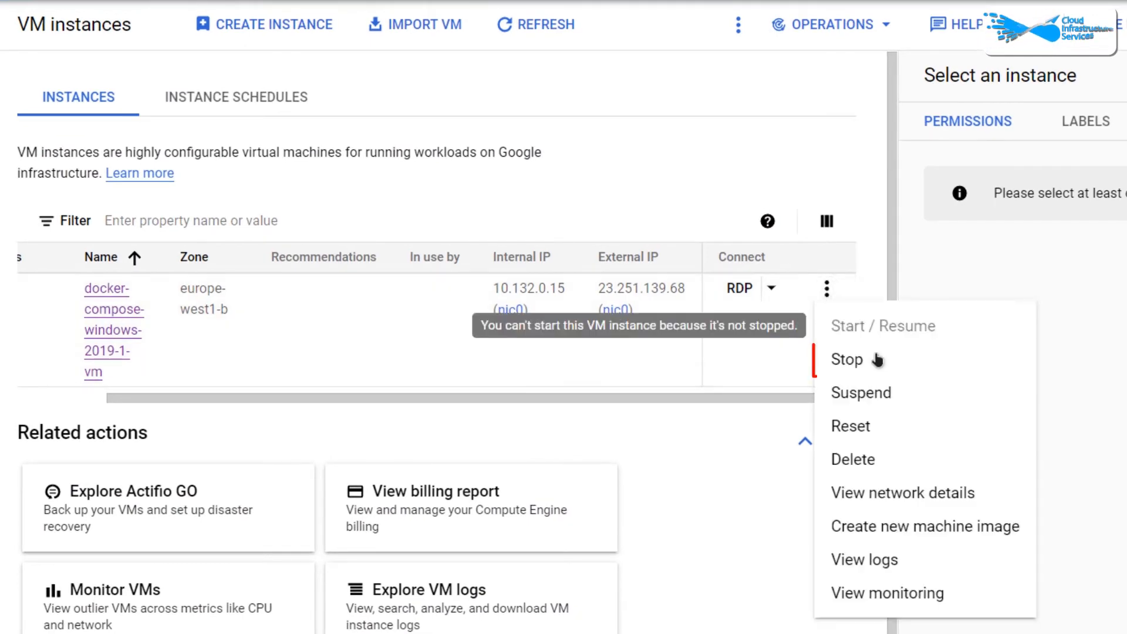
left_click(847, 360)
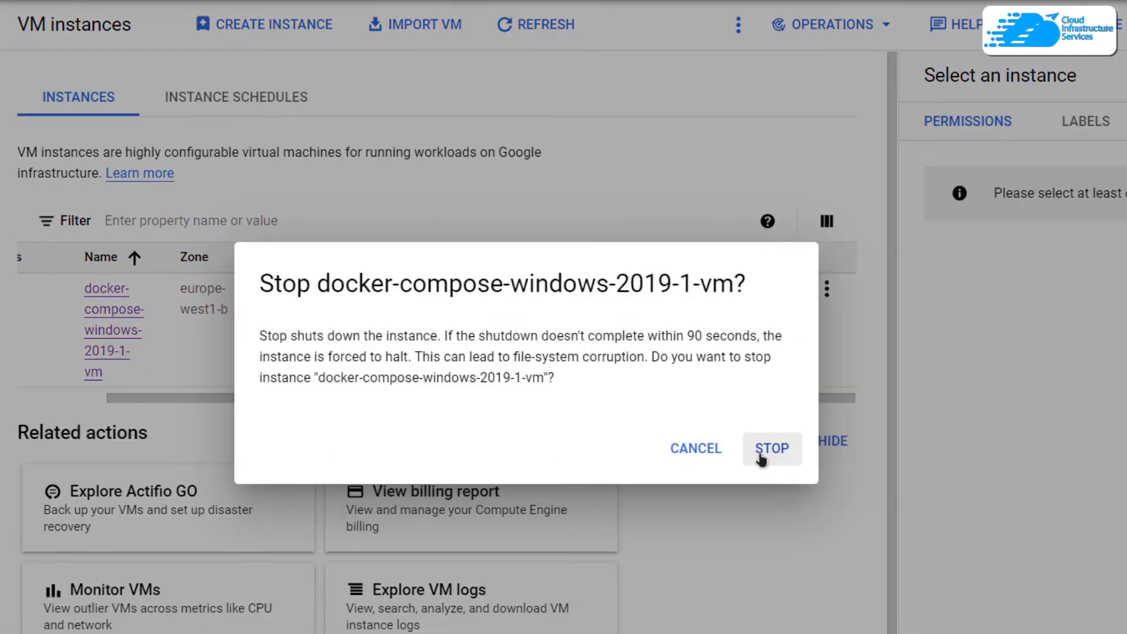
left_click(773, 448)
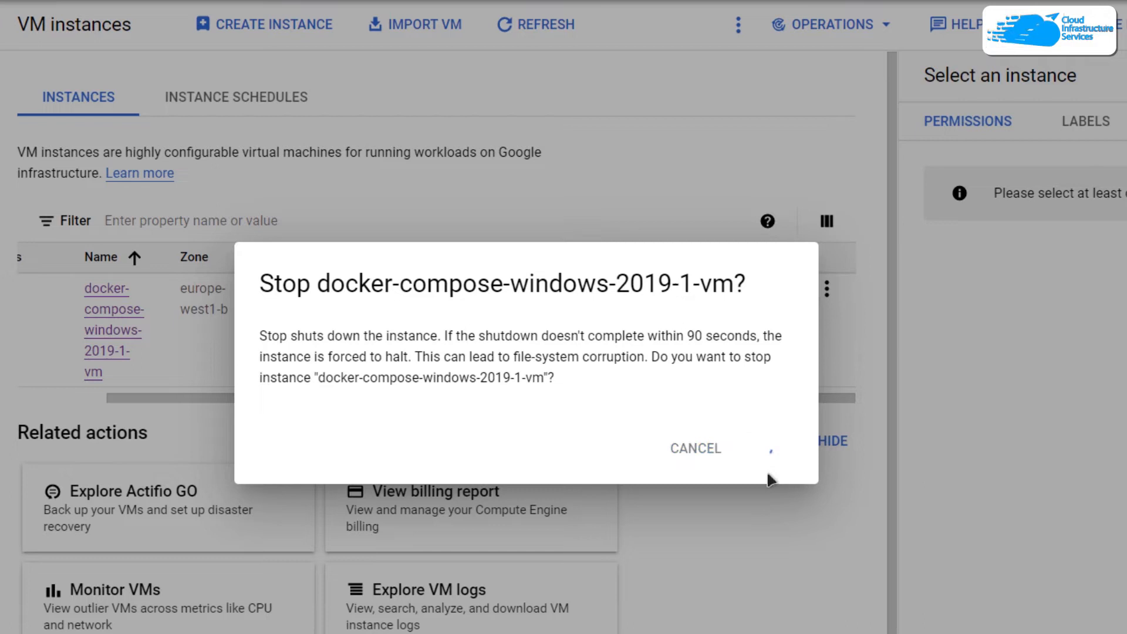
left_click(695, 449)
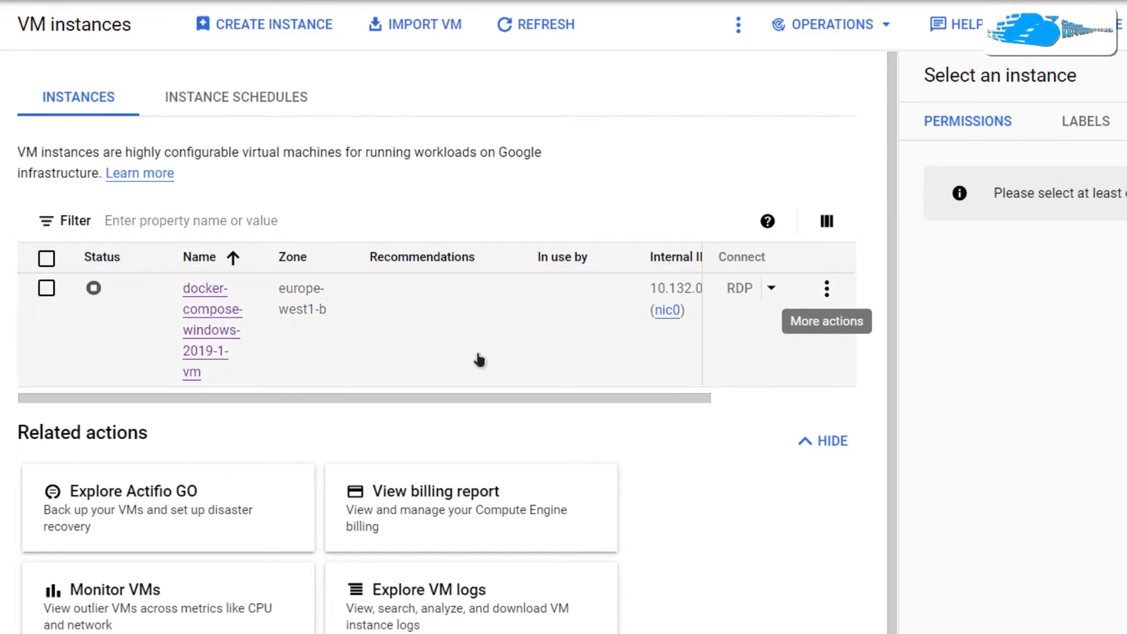
mouse_move(827, 289)
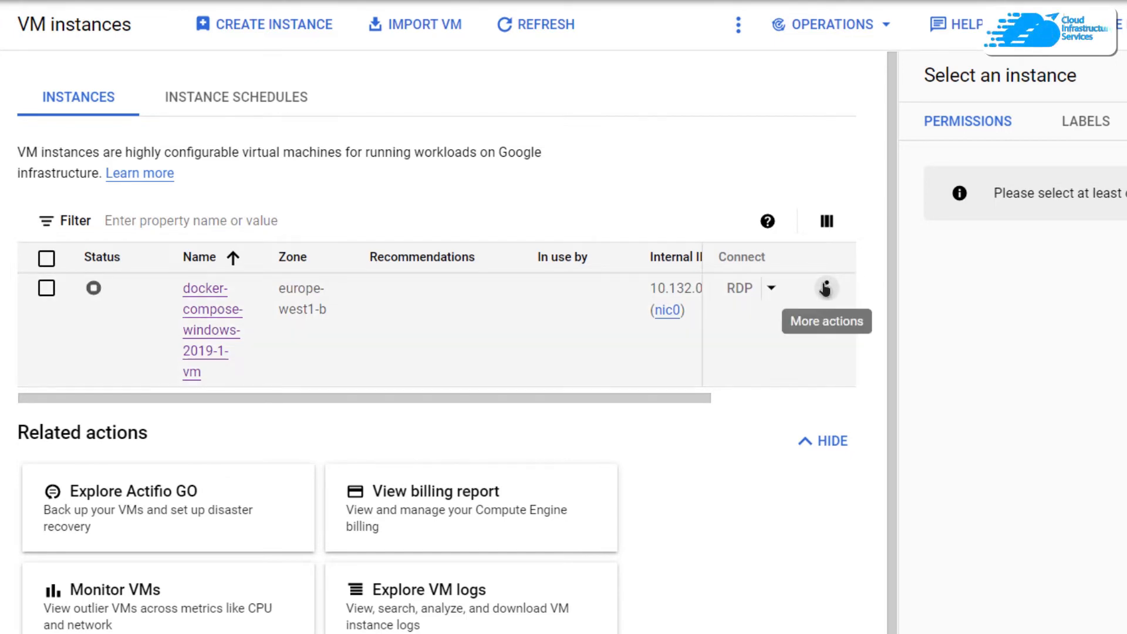
- Start the stopped VM instance again, confirming the billing warning
left_click(825, 289)
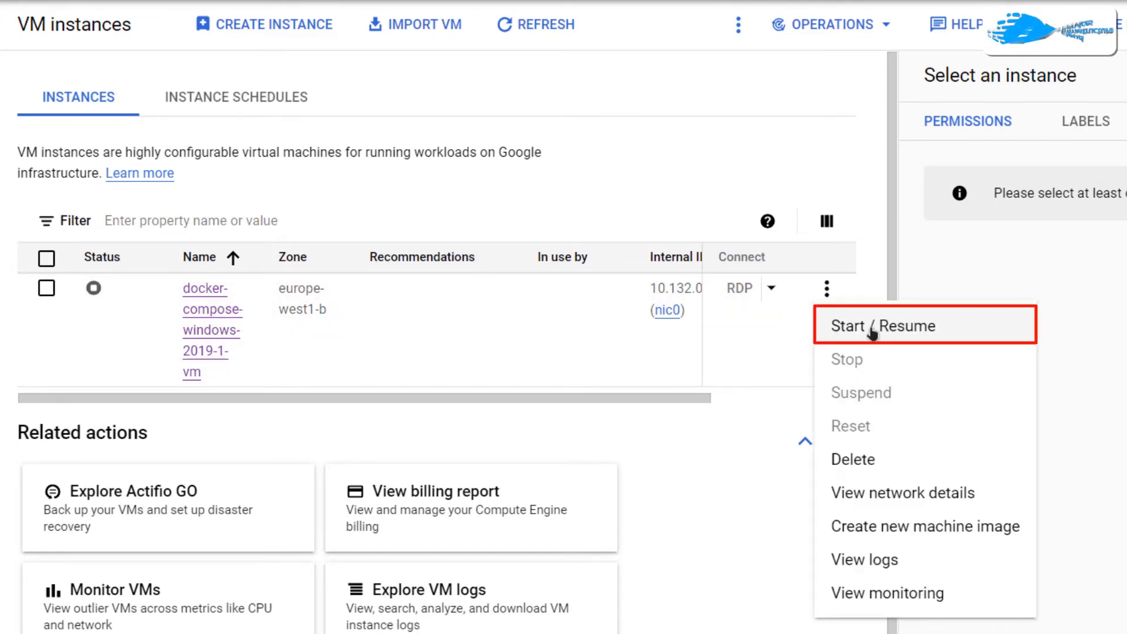
left_click(874, 326)
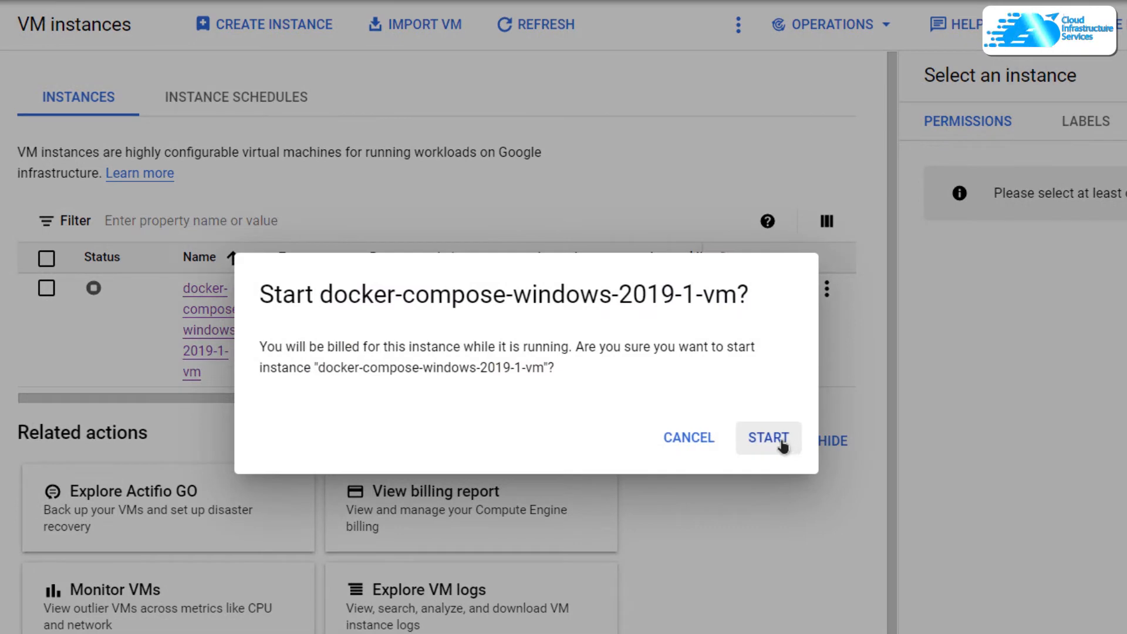
left_click(769, 438)
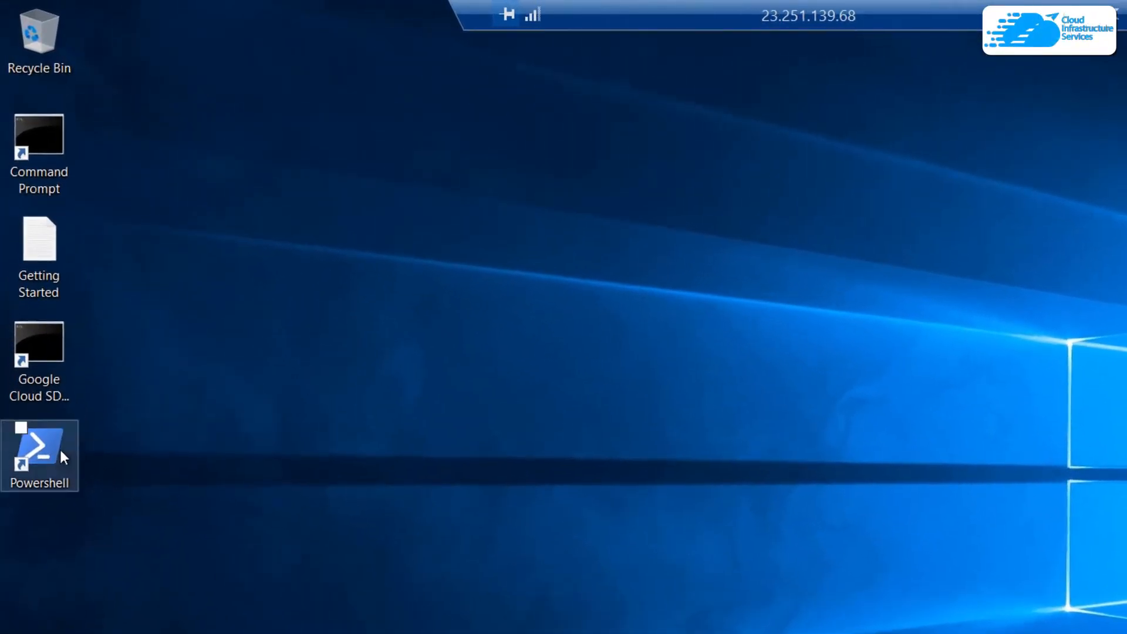
- Run Start-Service docker in PowerShell after the reboot, then close the shell
double_click(40, 454)
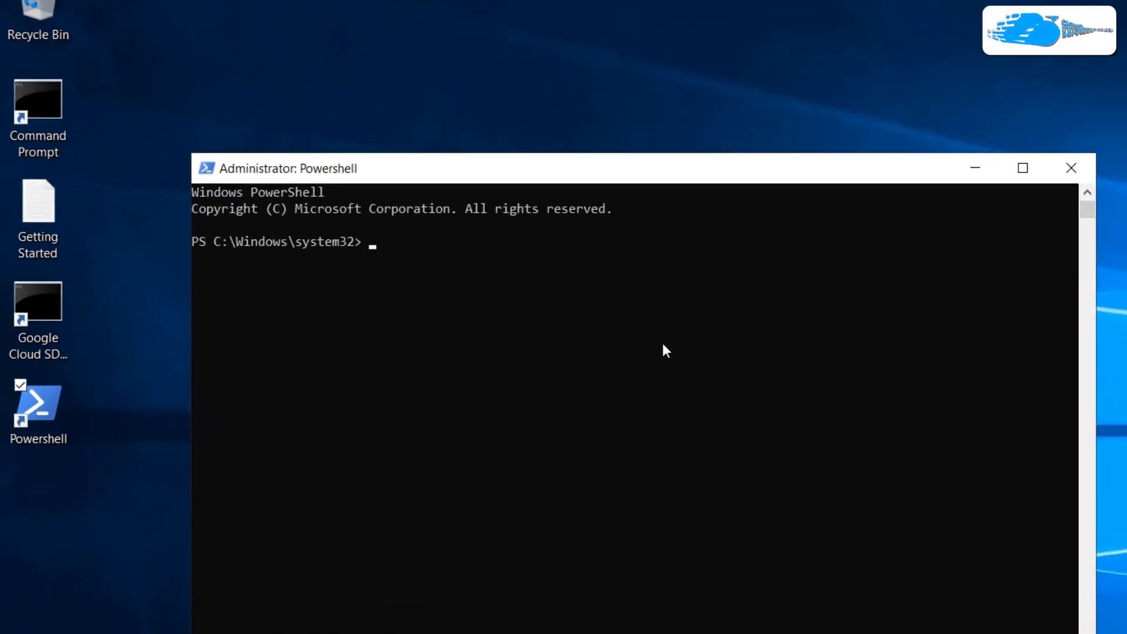
type("Start")
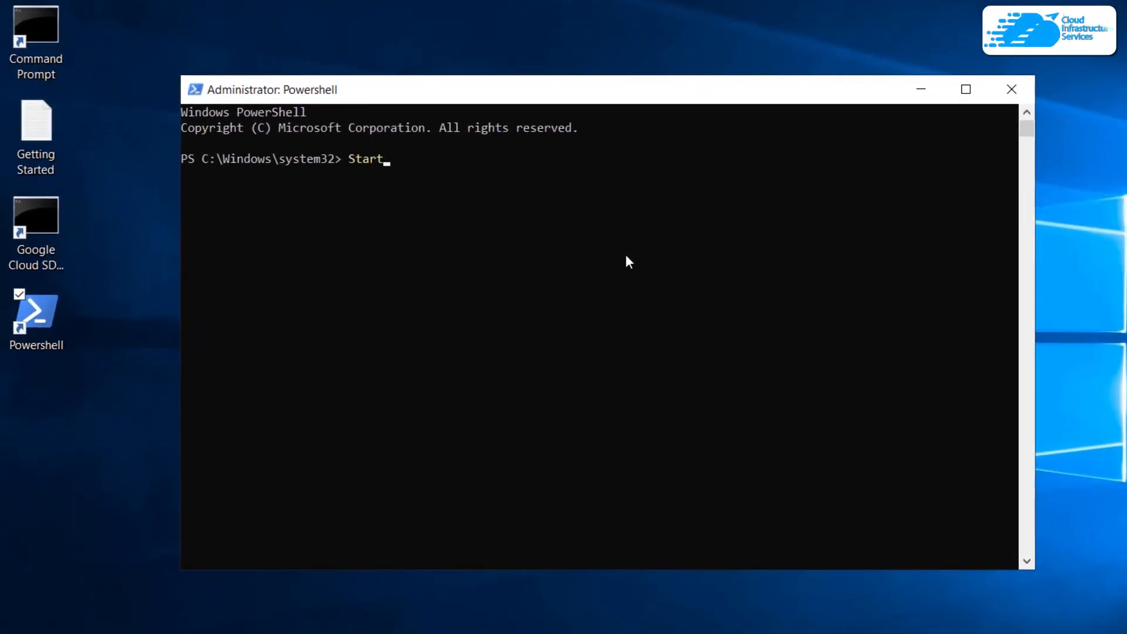
type("-service dock")
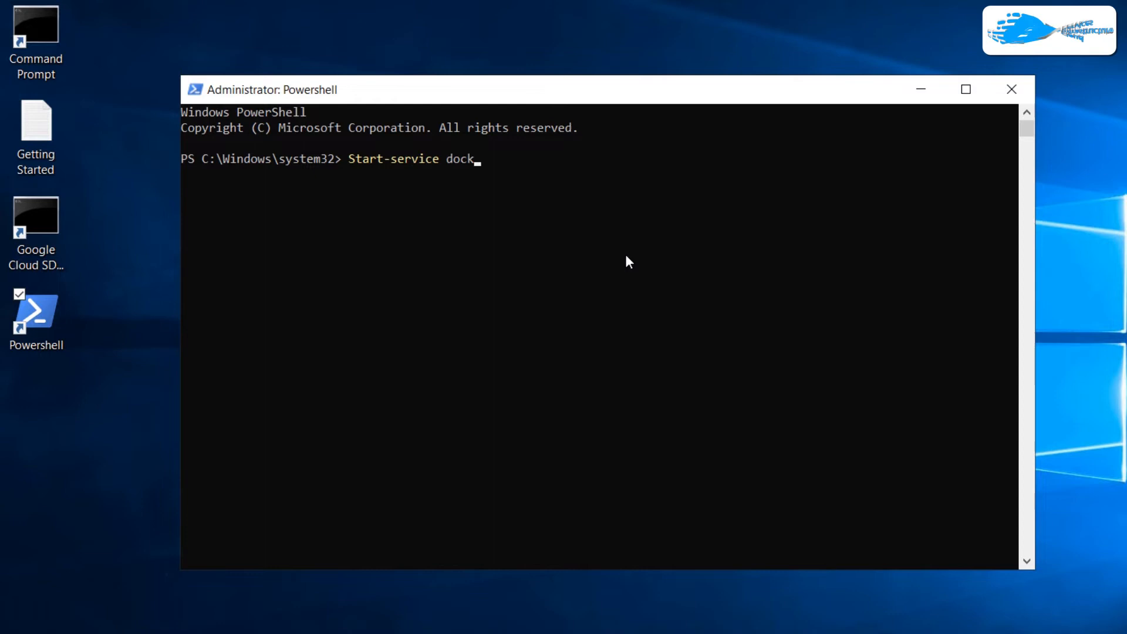
key("Enter")
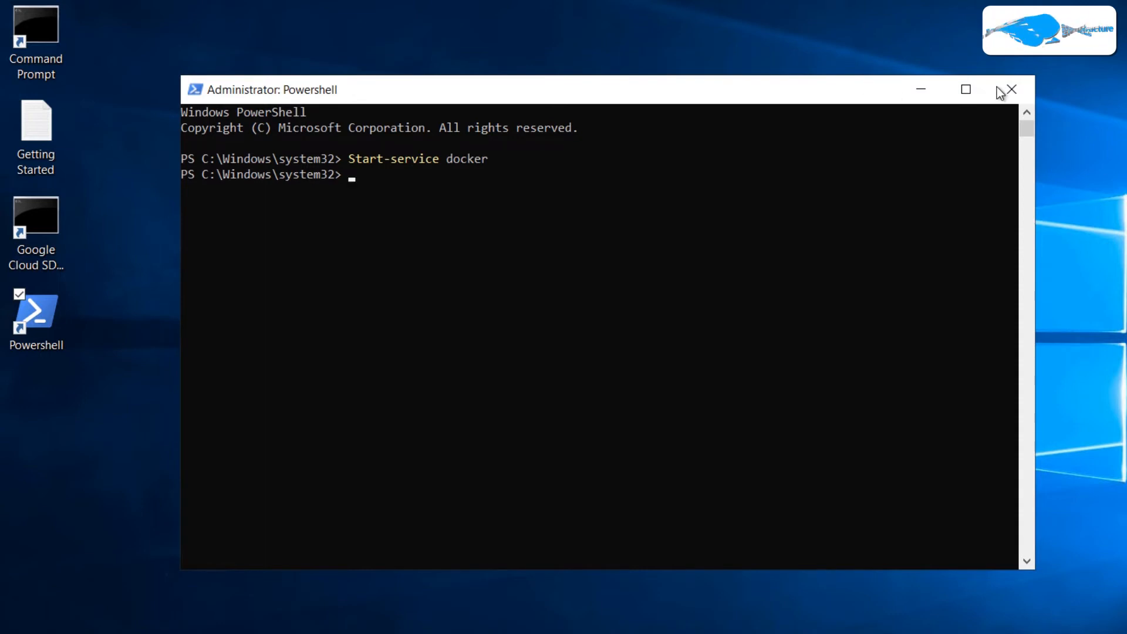
mouse_move(1011, 89)
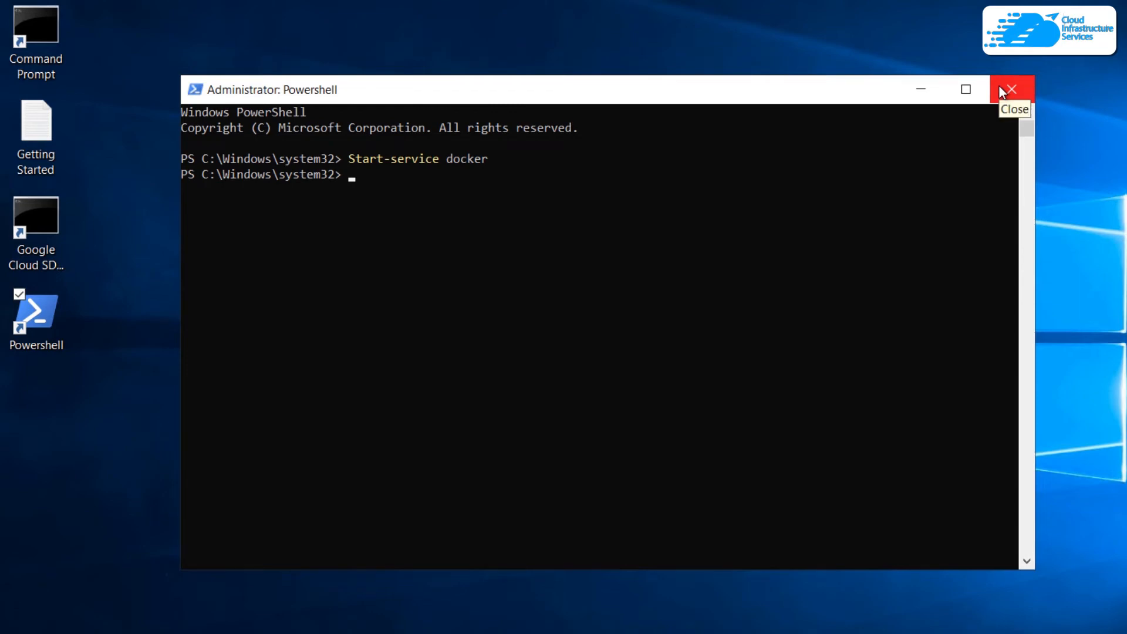
left_click(1011, 89)
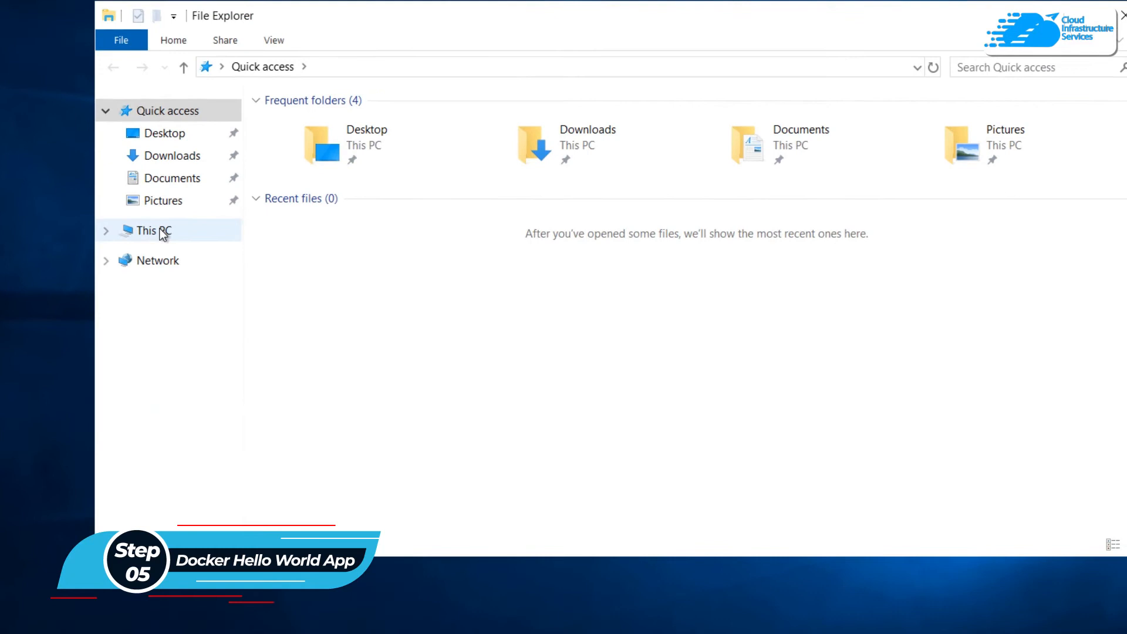
- Open the project folder on Local Disk (C:) from This PC
left_click(152, 230)
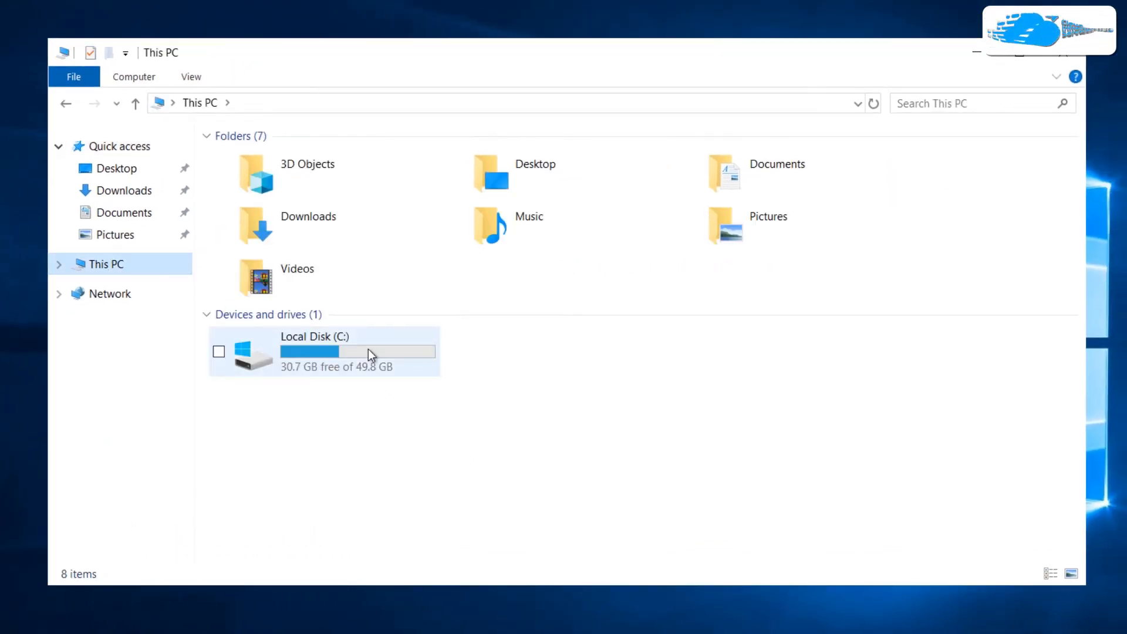
double_click(305, 336)
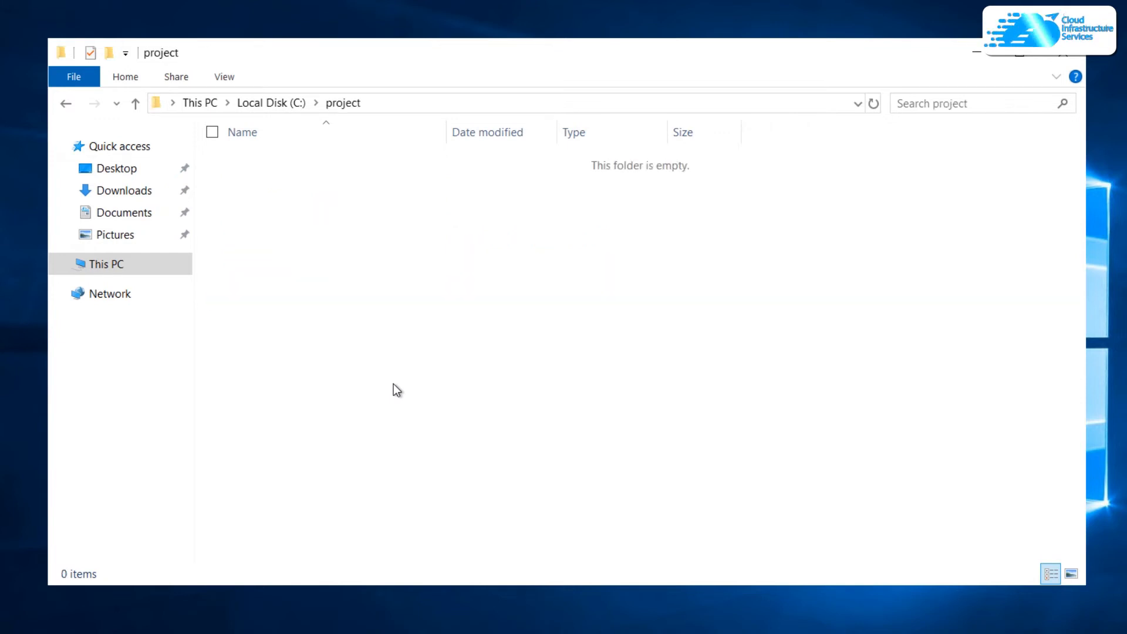
mouse_move(491, 350)
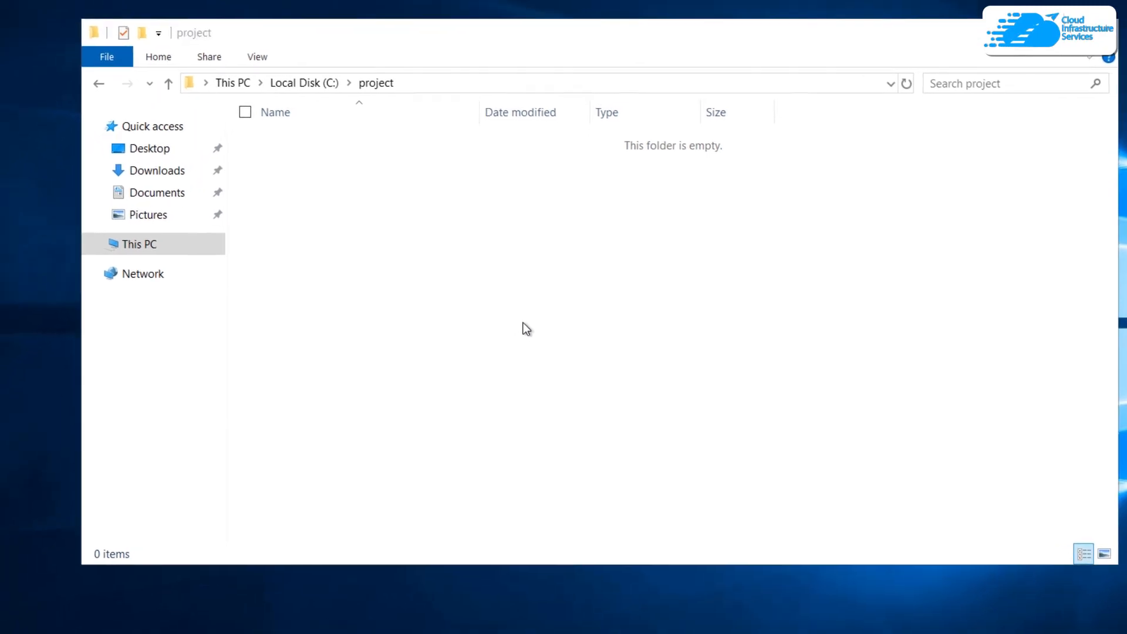
- Launch Notepad and save an empty file to C:\project as docker-compose.yaml with All Files type
type("notepad")
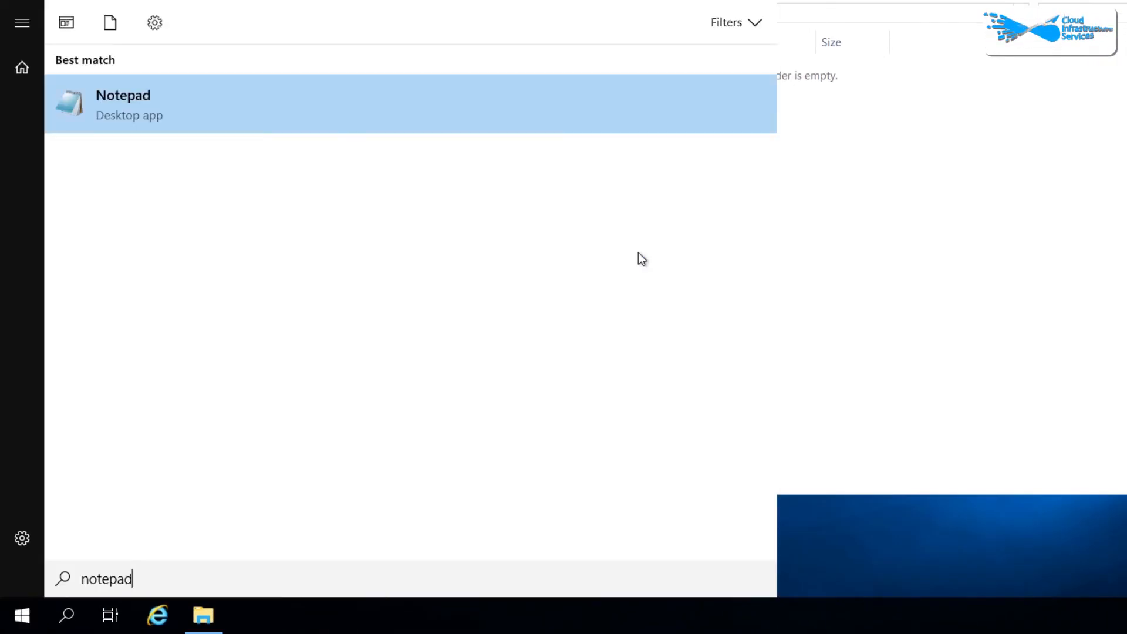
left_click(123, 103)
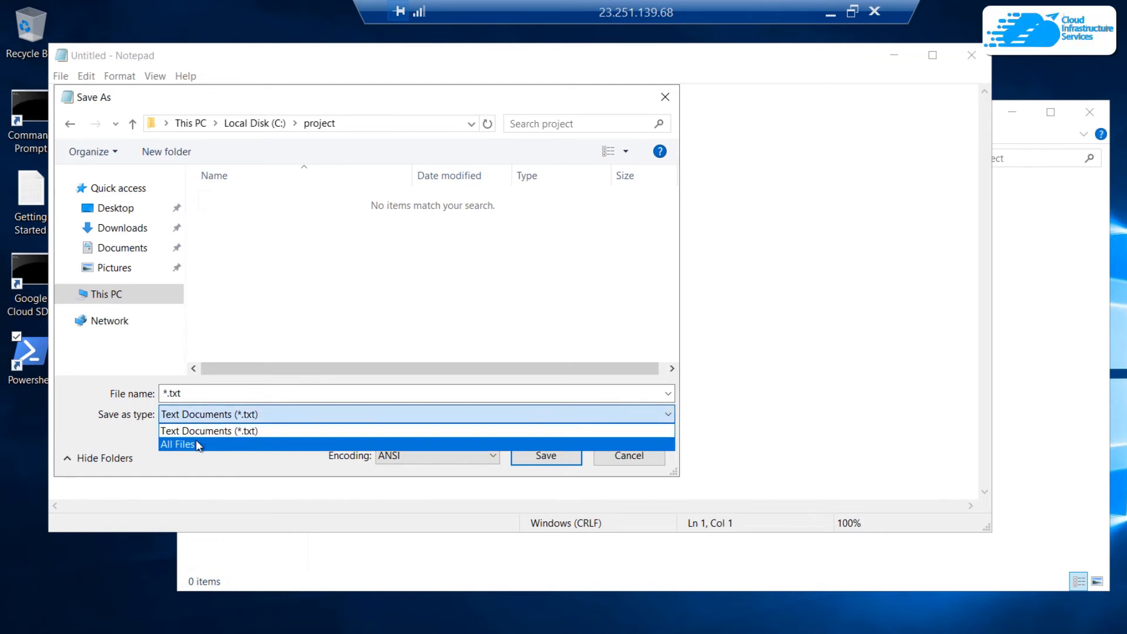
left_click(179, 444)
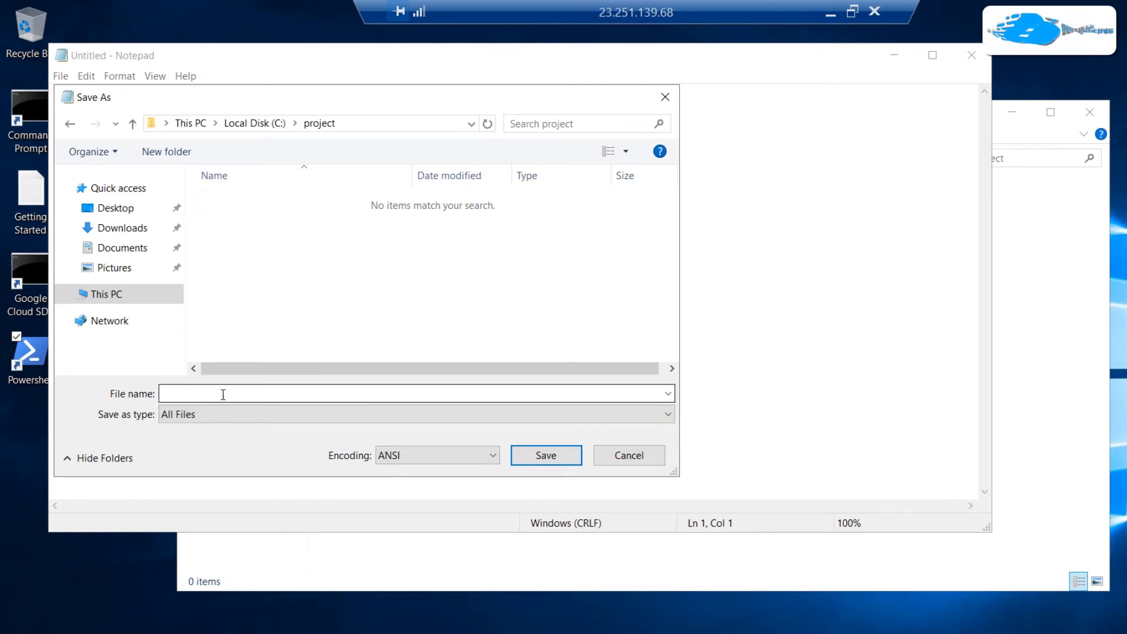
type("docker")
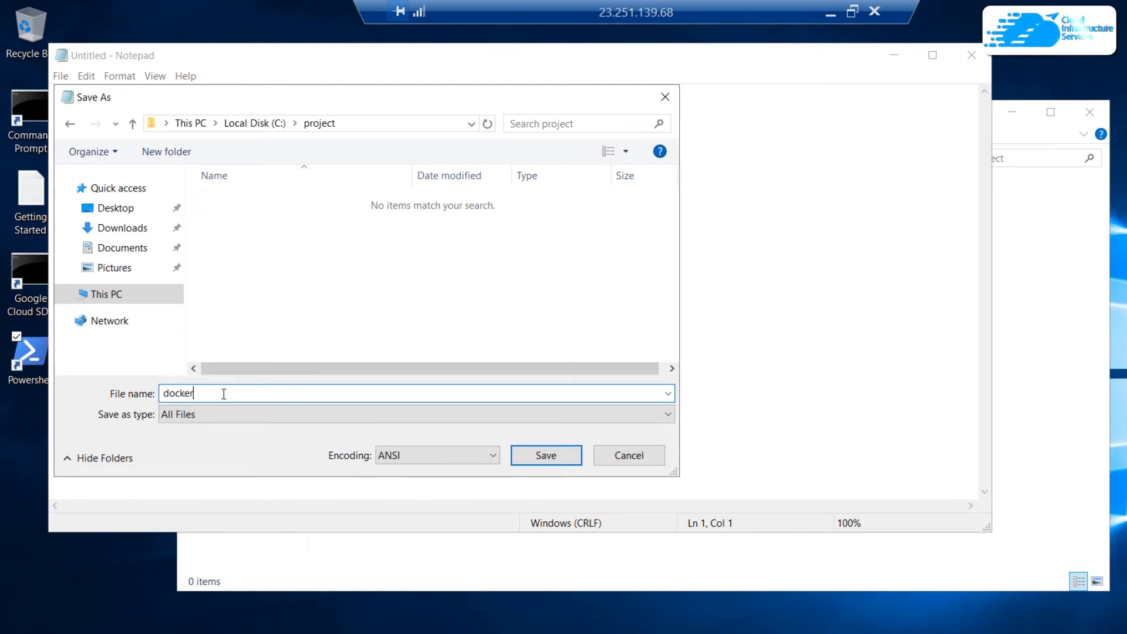
type("-compose.y")
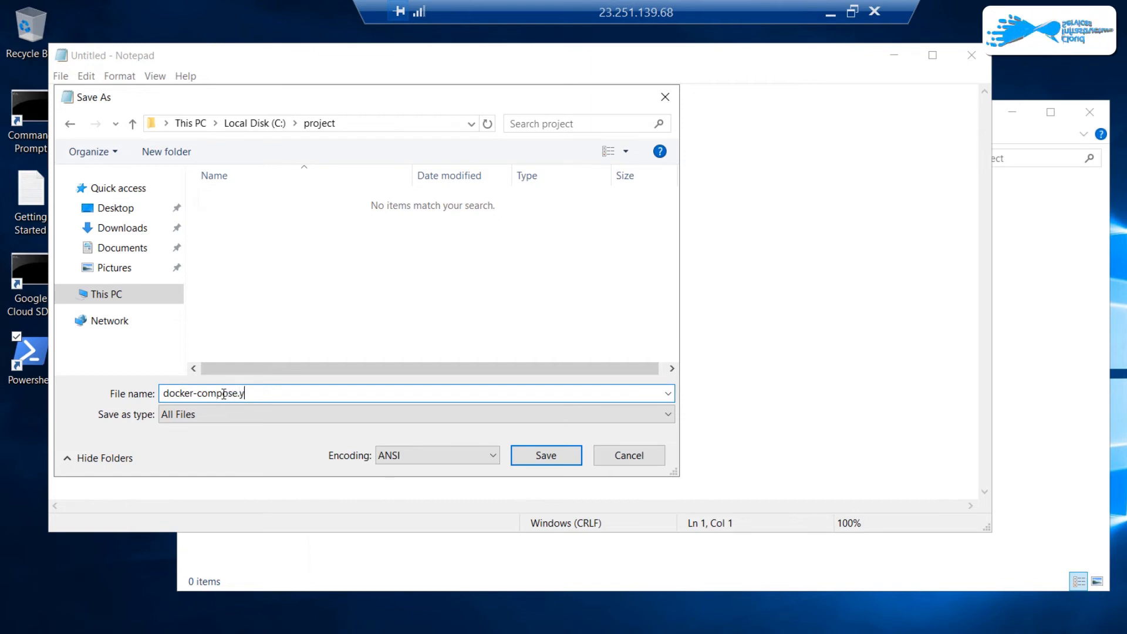
left_click(546, 456)
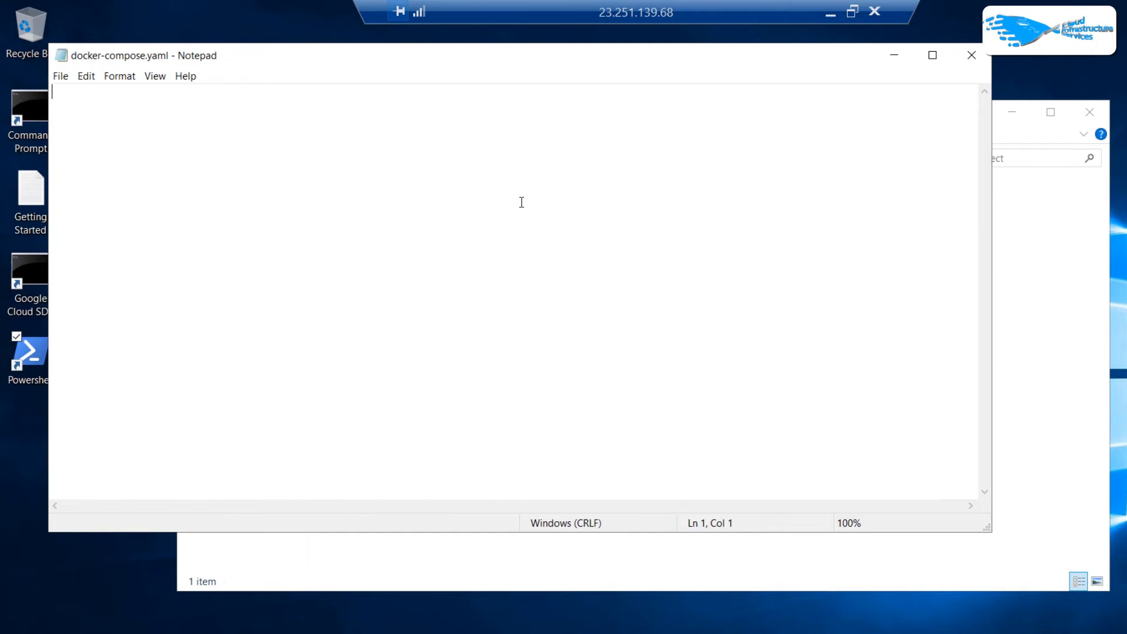
mouse_move(677, 153)
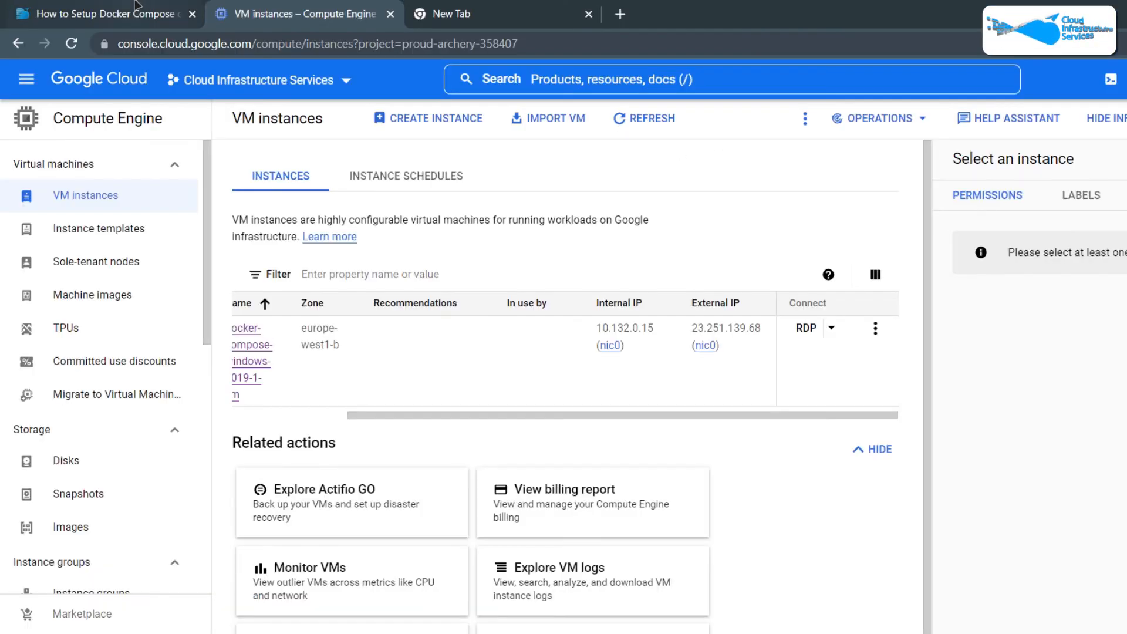
- Paste the hello-world:nanoserver webserver compose YAML from the tutorial and save on closing
left_click(104, 14)
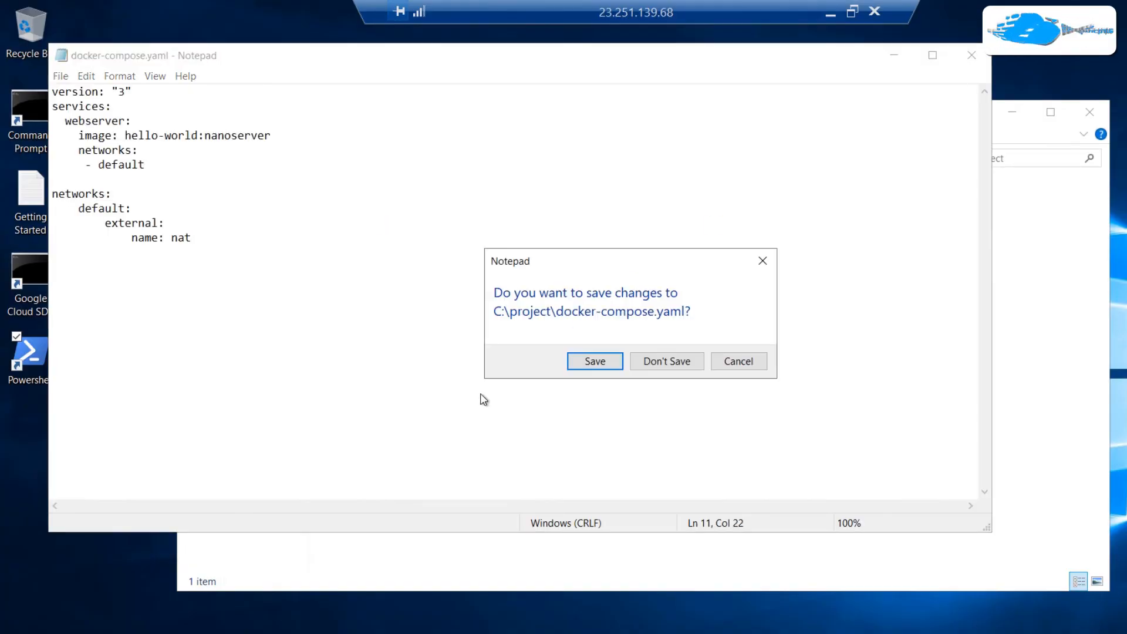
left_click(667, 362)
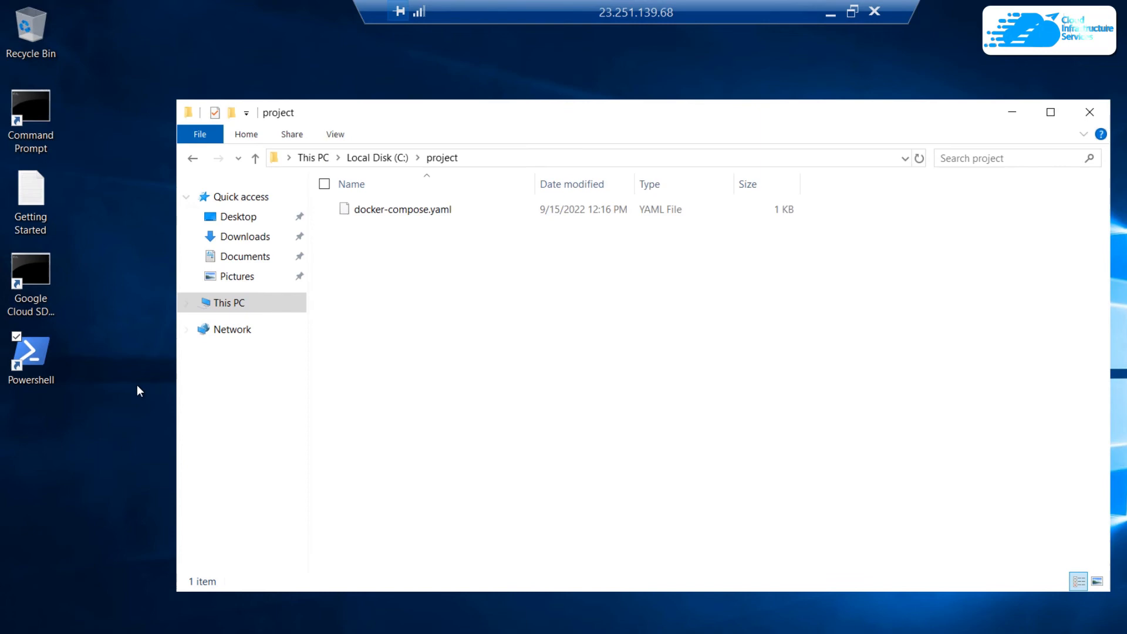
- Open a new PowerShell session and change into c:\project\
left_click(30, 352)
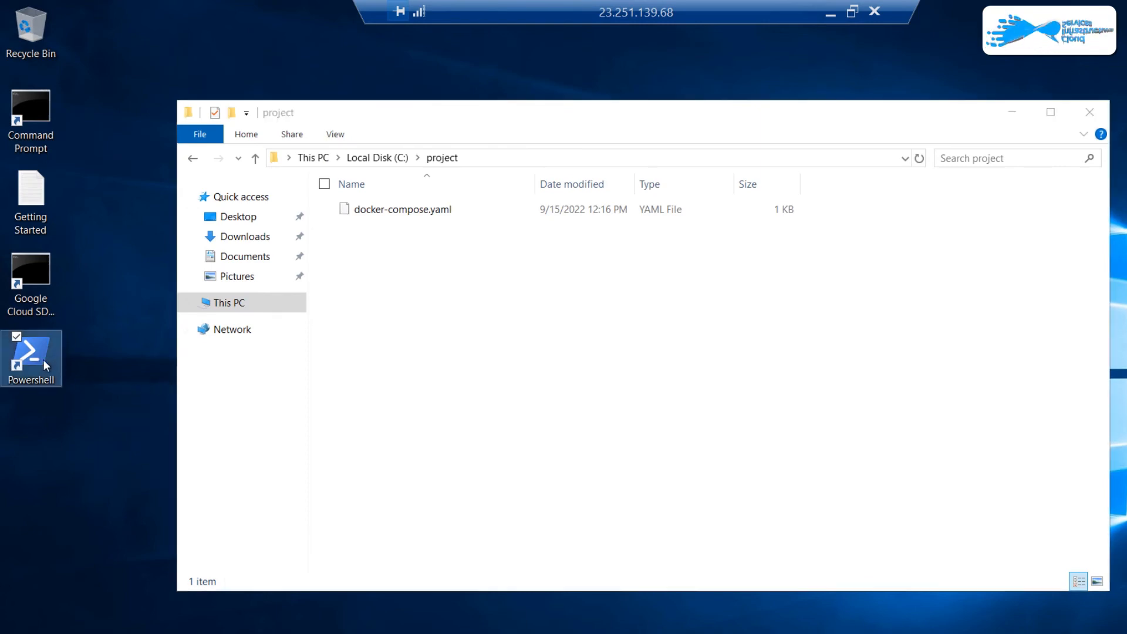
double_click(32, 350)
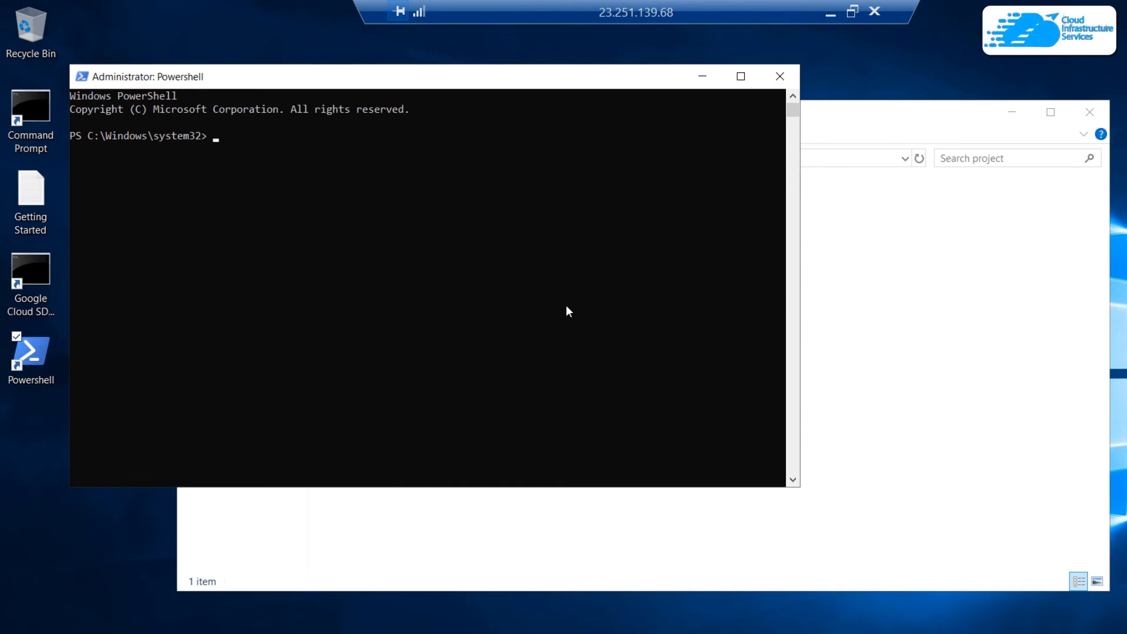
type("cd c")
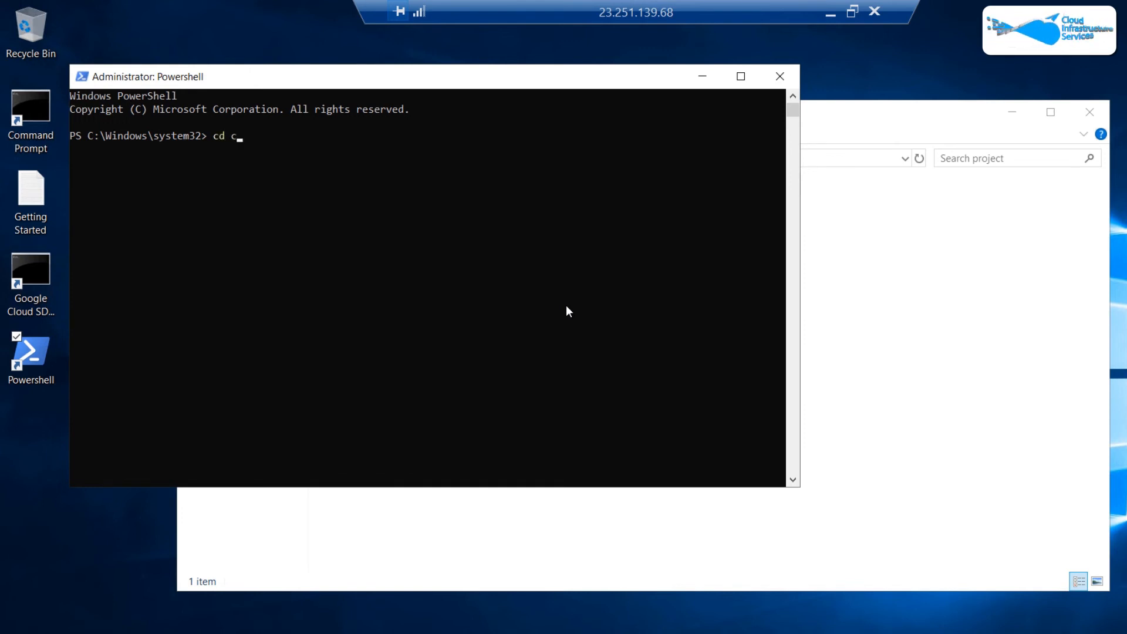
type(":\\project")
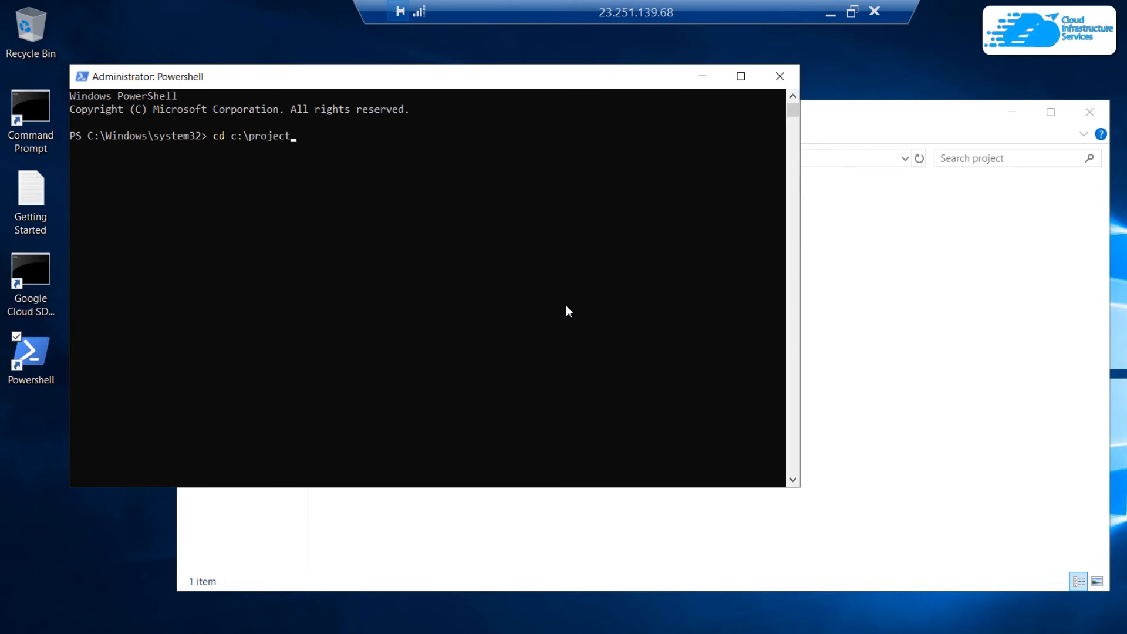
type("\\")
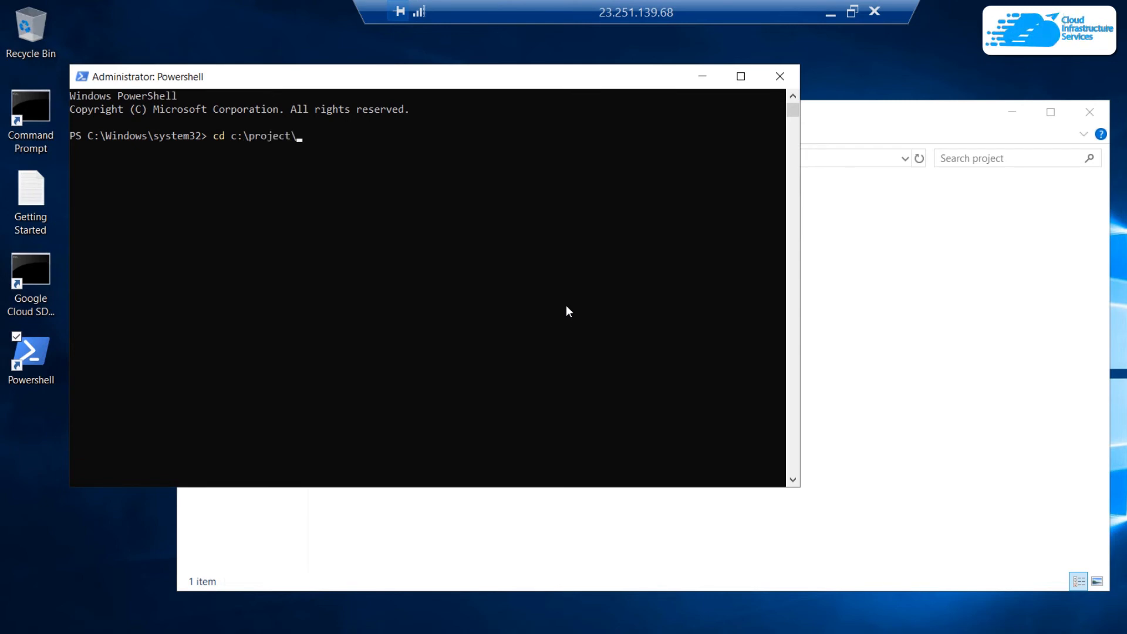
key("Enter")
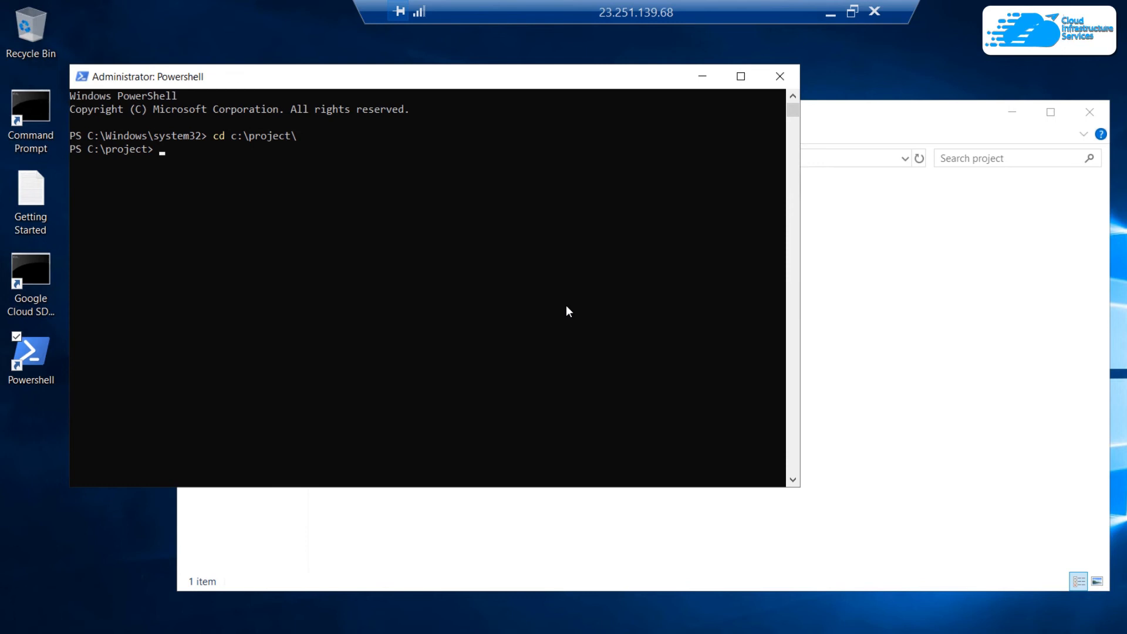
- Run docker-compose up so the container prints 'Hello from Docker!' and exits with code 0
type("docker-compose")
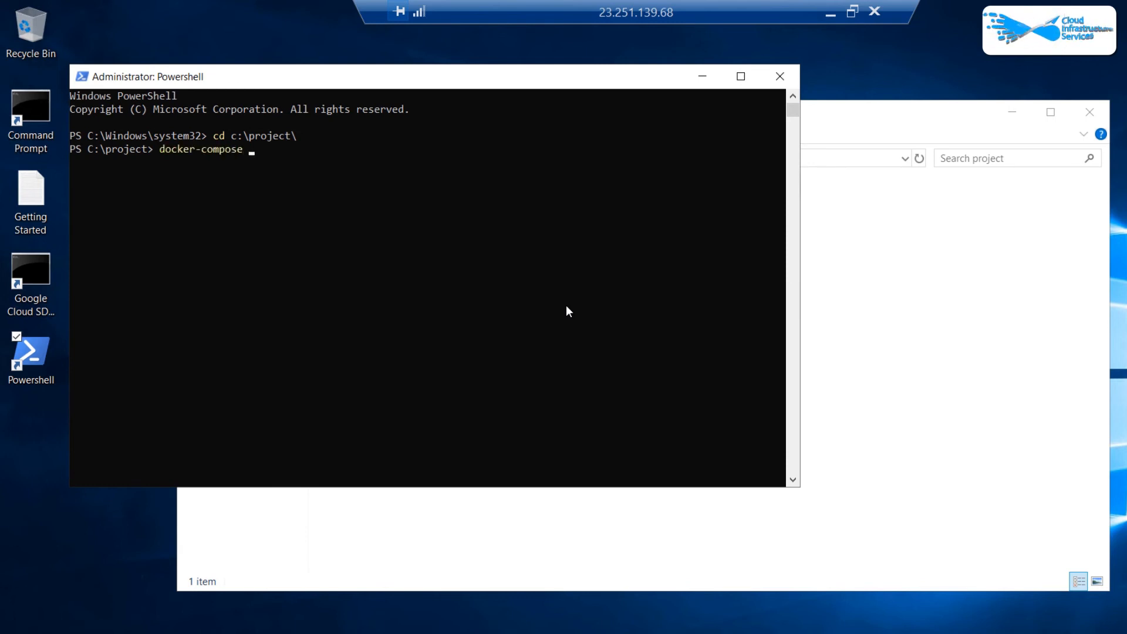
type("up")
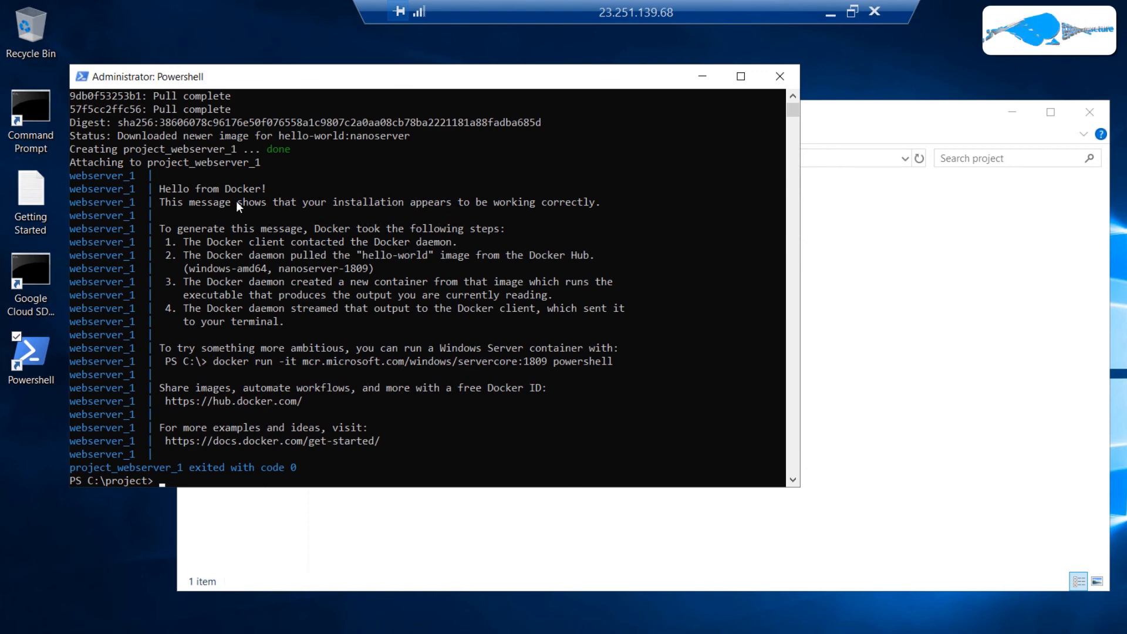
mouse_move(373, 215)
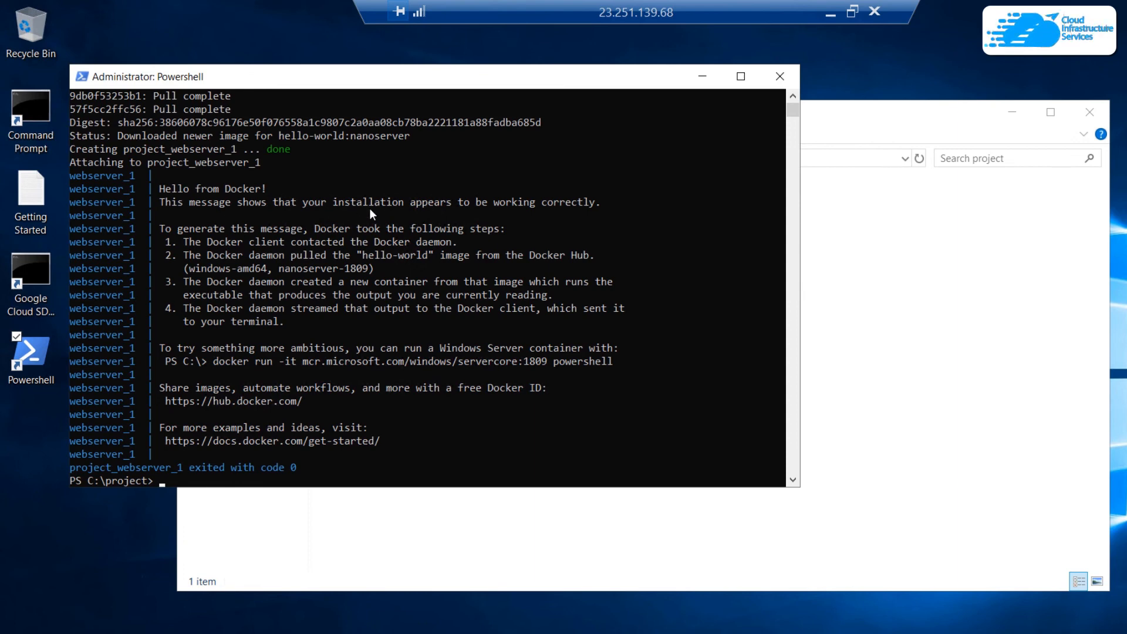